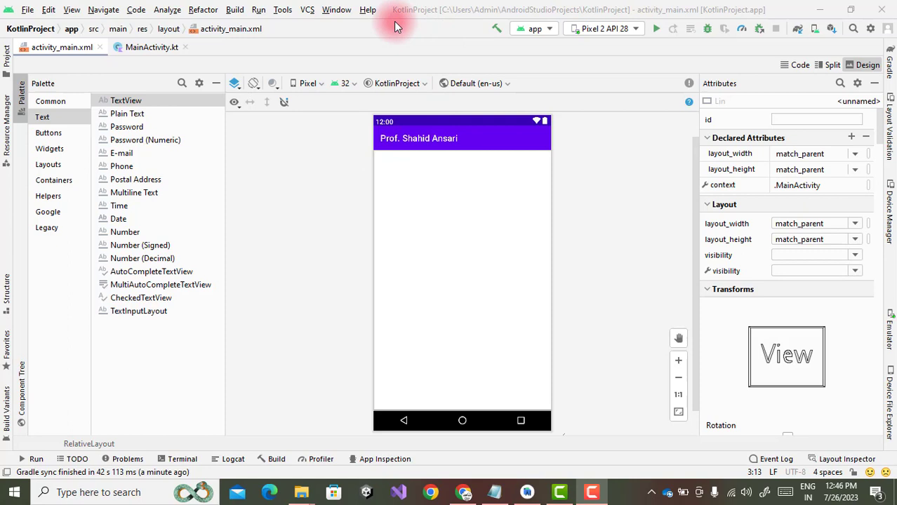
mouse_move(424, 9)
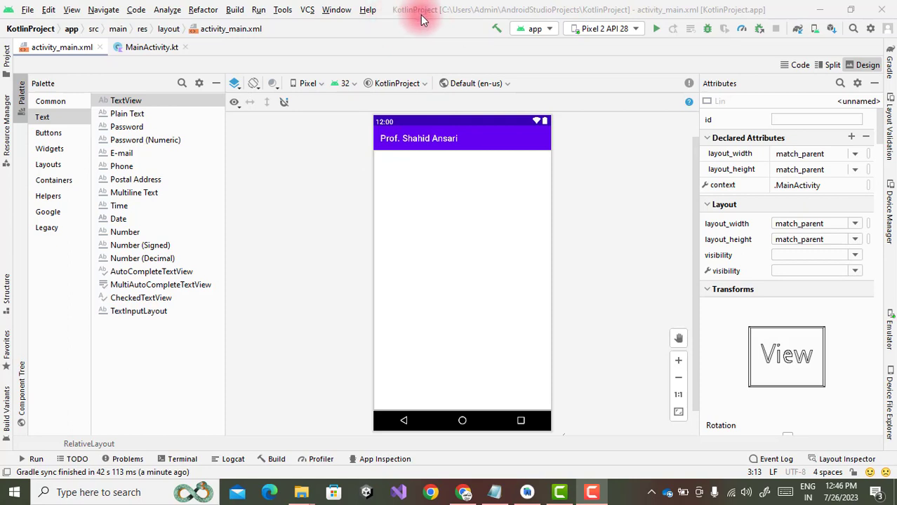
mouse_move(414, 33)
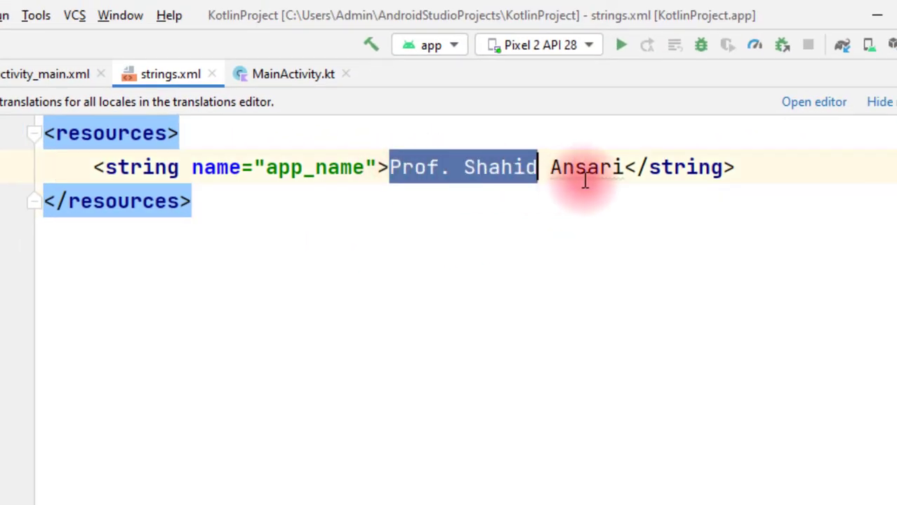
Step: Replace the app_name value in strings.xml with 'Simple Calculator' and return to MainActivity.kt
text(S)
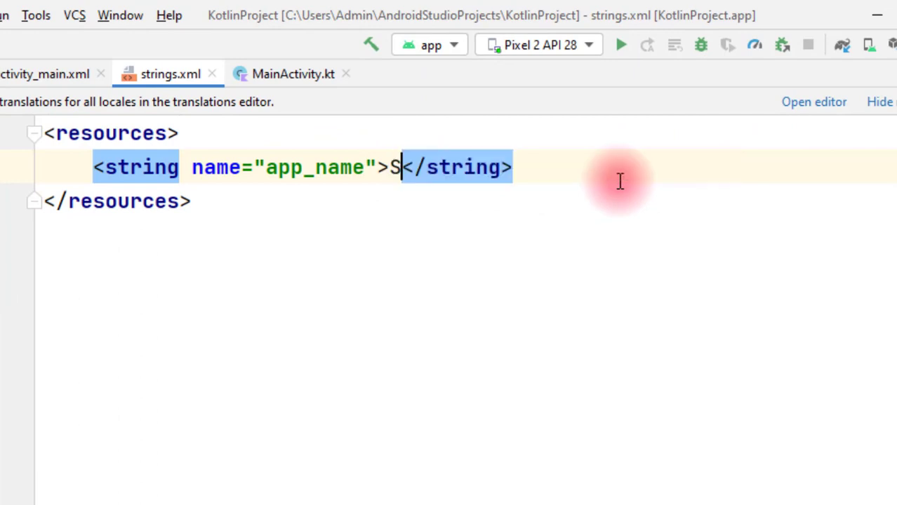
text(imple)
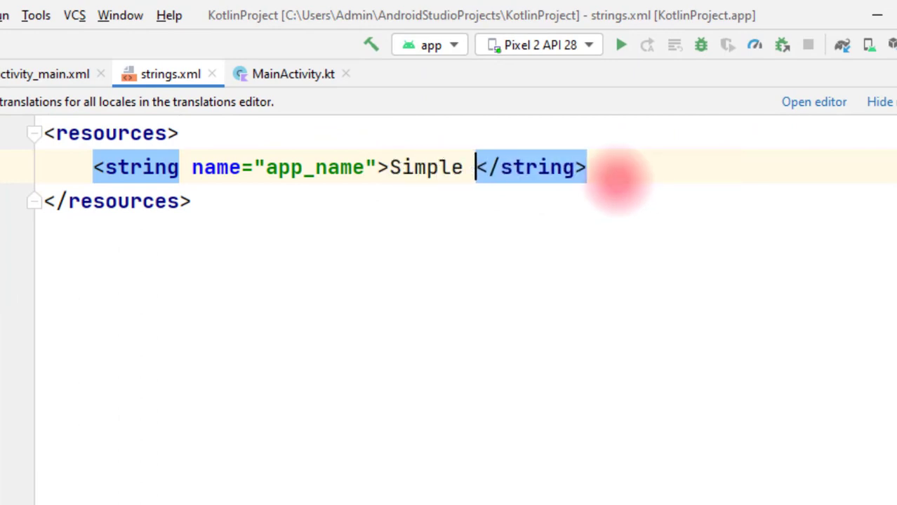
text(Calculat)
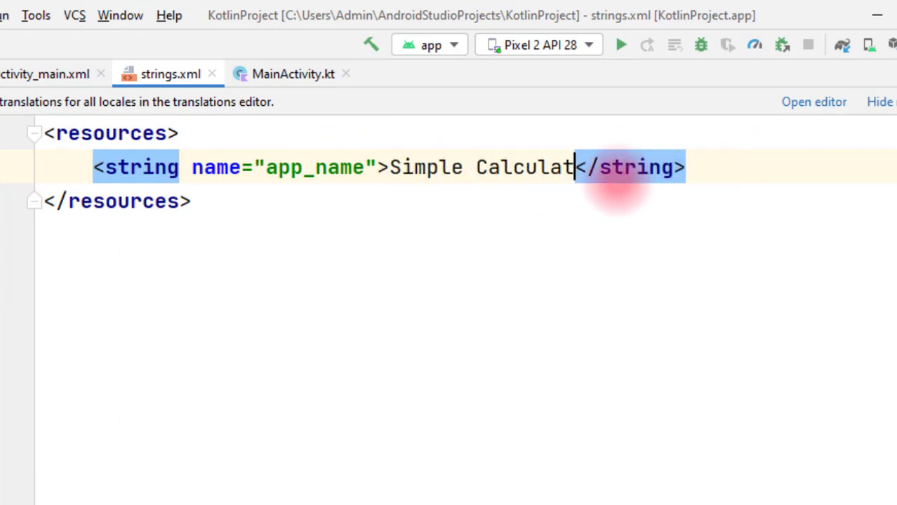
text(or)
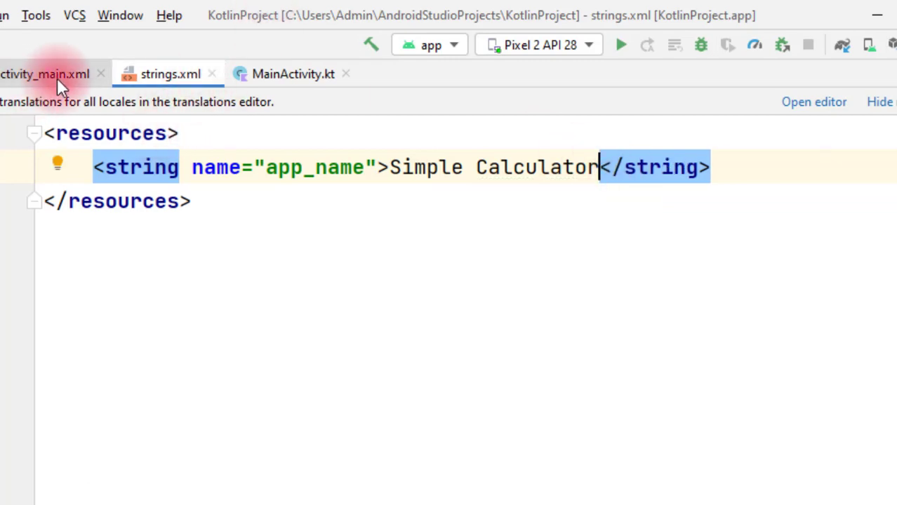
click(45, 73)
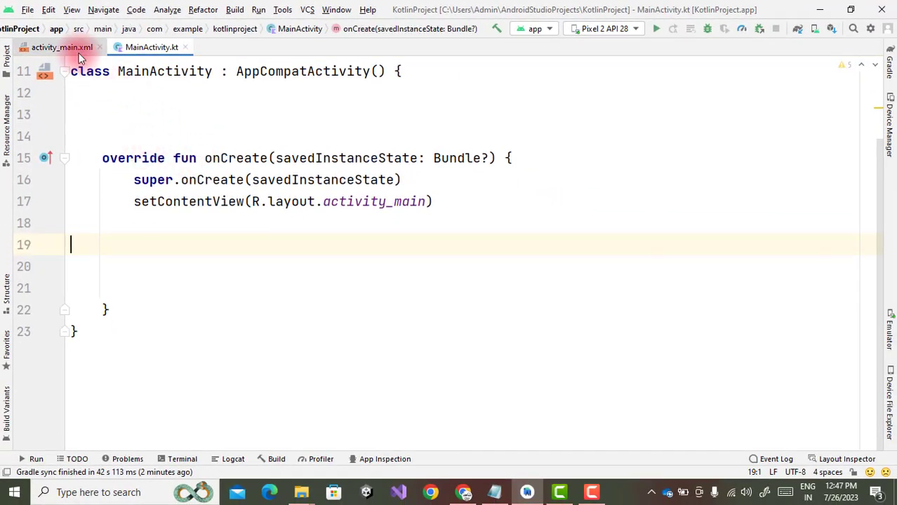
Step: Drop a vertical LinearLayout onto the activity_main.xml design canvas
click(53, 47)
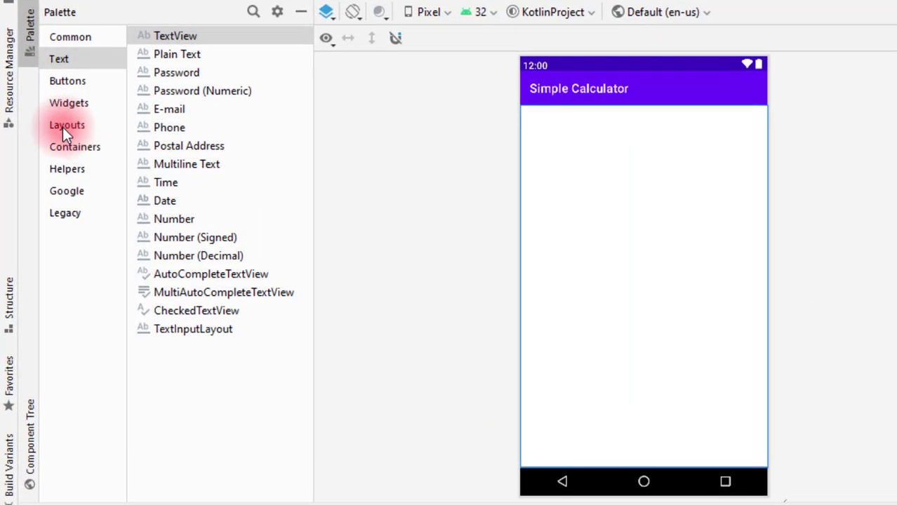
click(66, 125)
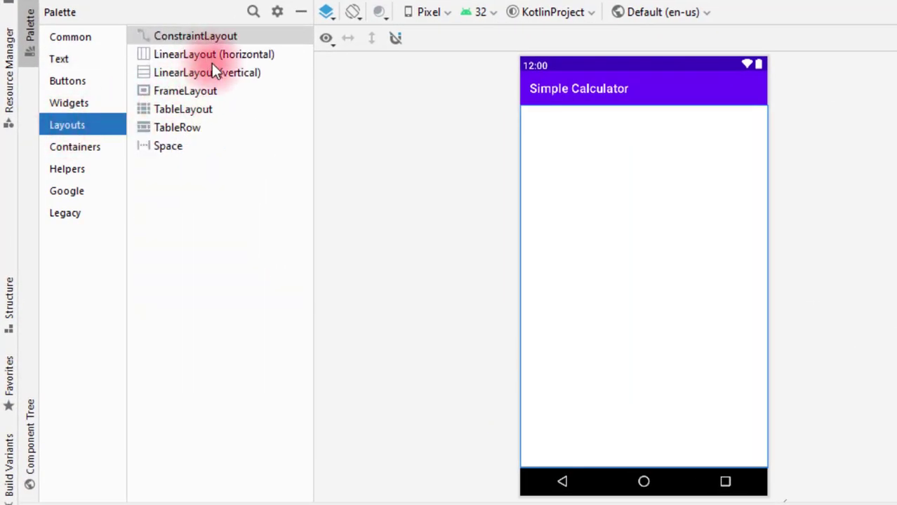
click(207, 72)
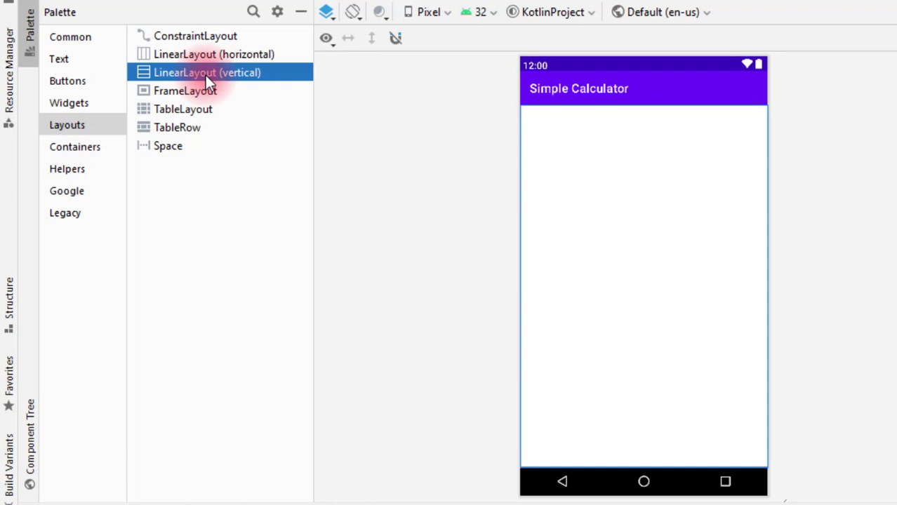
drag(207, 73, 670, 217)
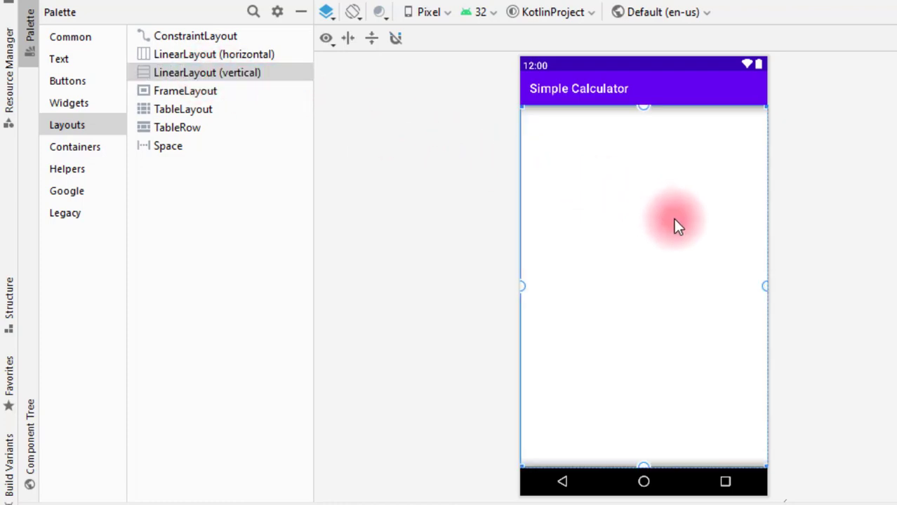
mouse_move(91, 81)
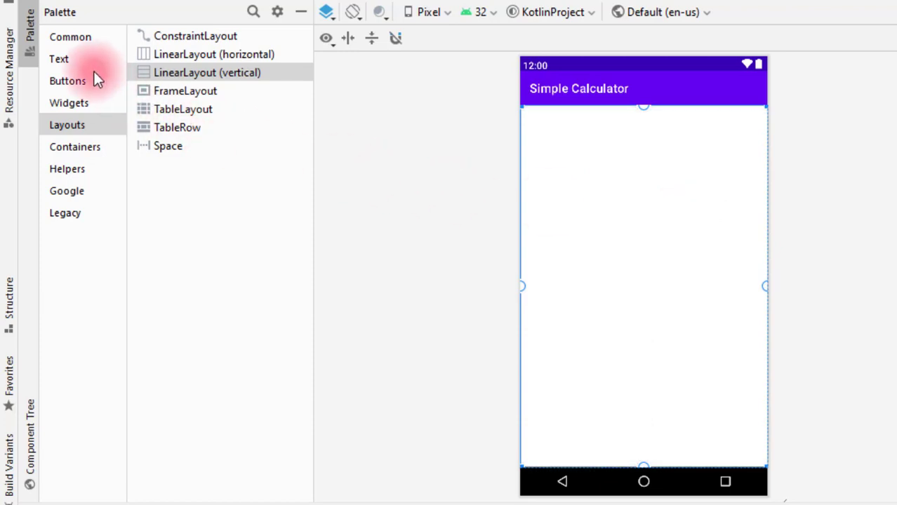
click(60, 56)
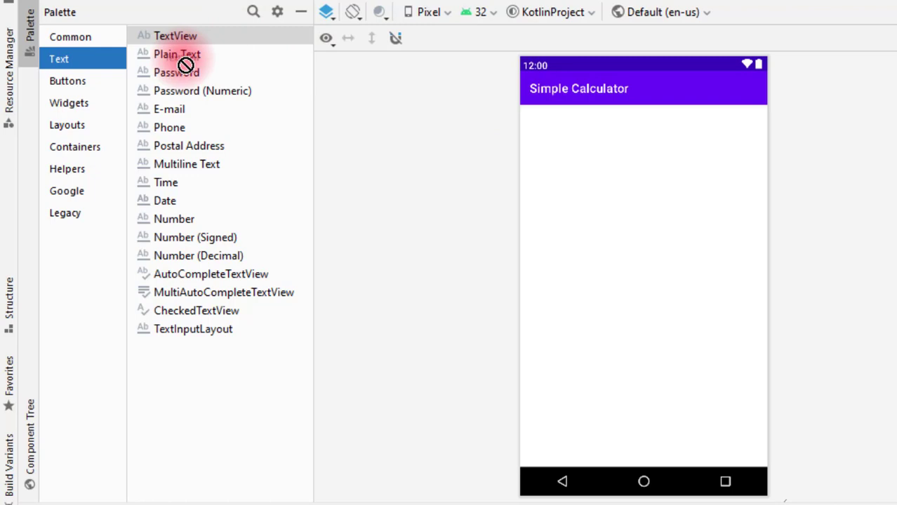
Step: Place a Plain Text field at the top, set its id to et1 and clear its text
drag(177, 54, 660, 172)
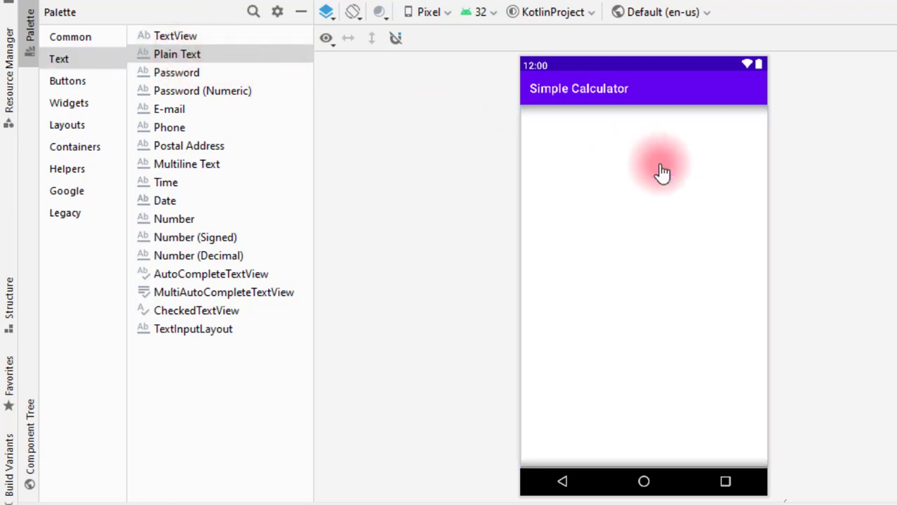
drag(177, 54, 644, 132)
text(et)
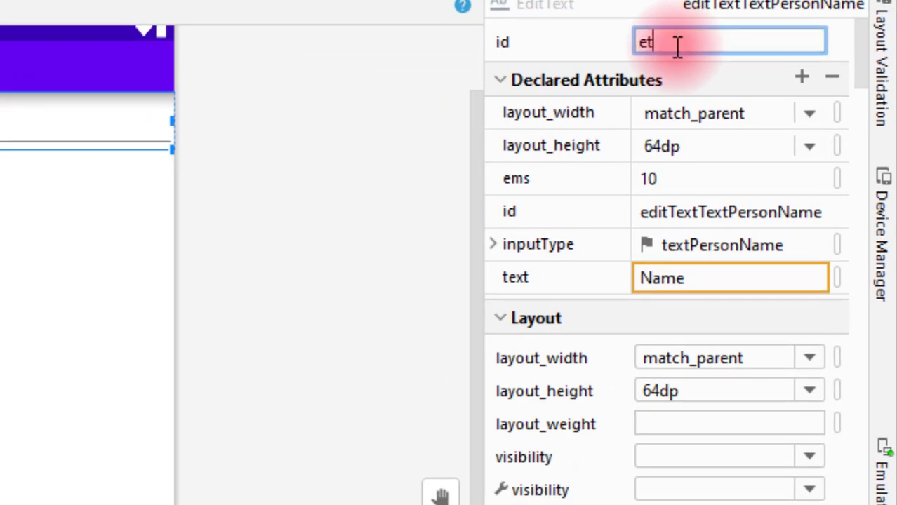
click(728, 277)
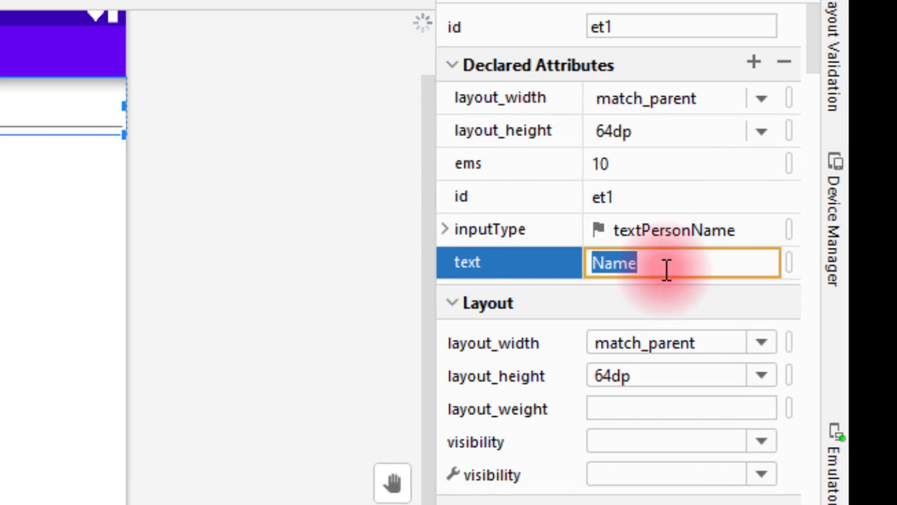
key(Delete)
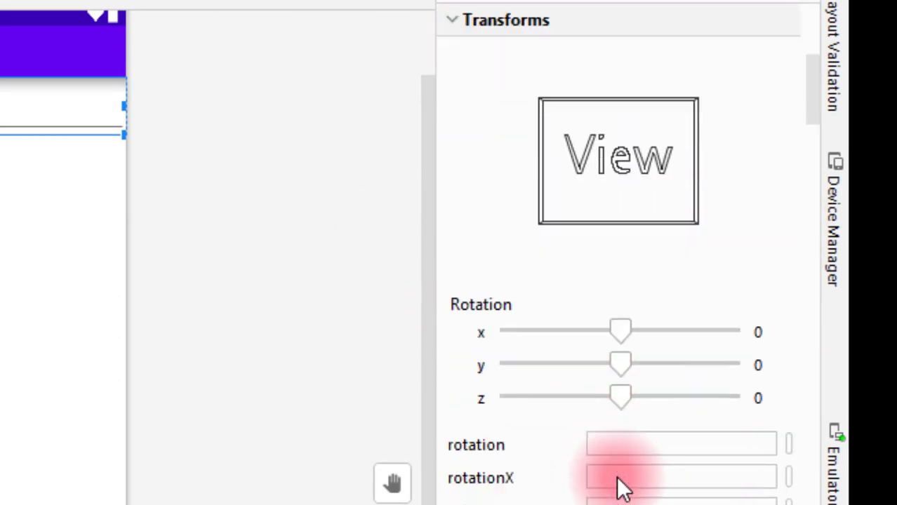
Step: Set the first field's hint to 'First Number'
scroll(down, 3)
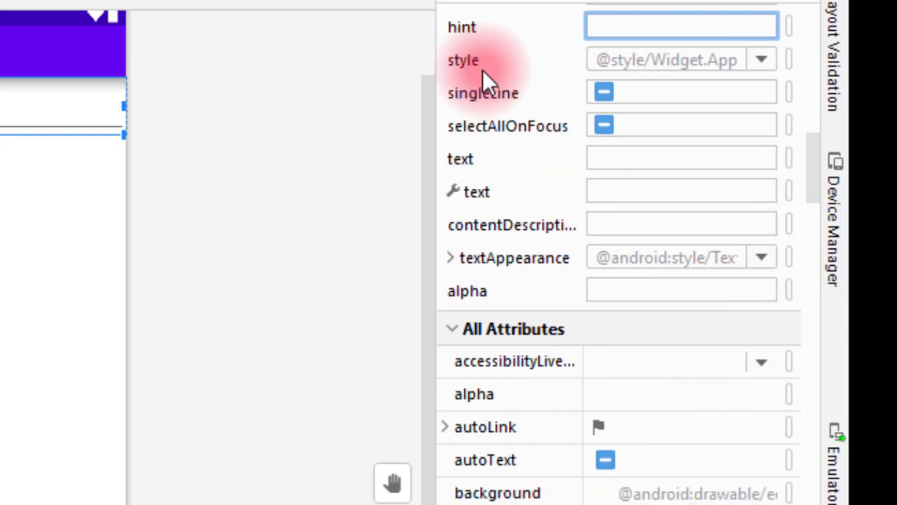
text(Firt)
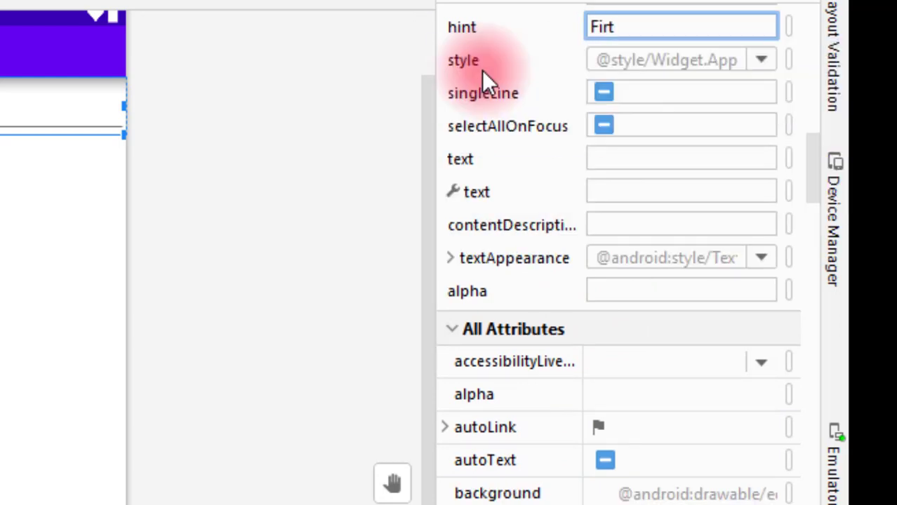
text(First)
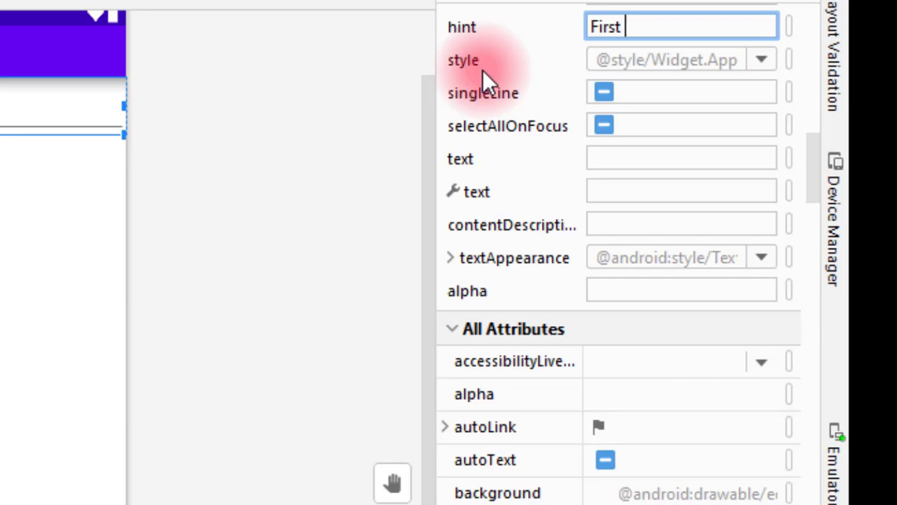
text(Num)
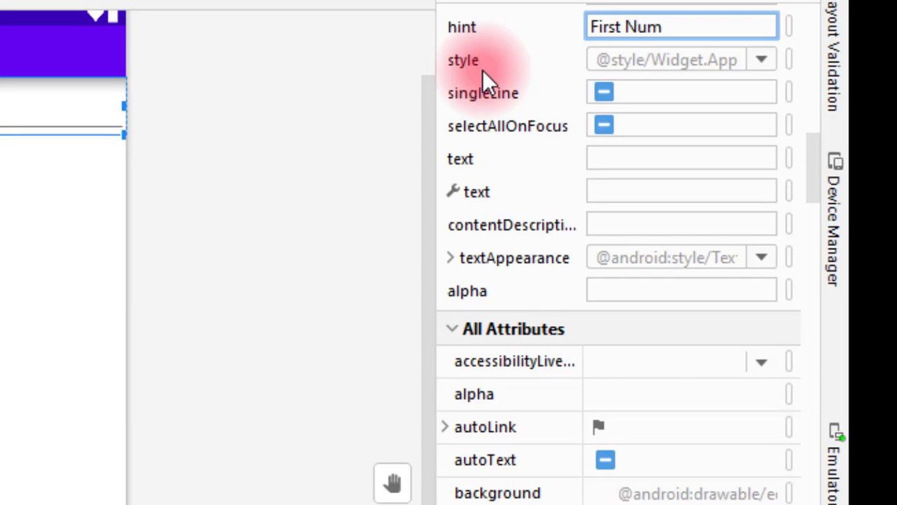
text(ber)
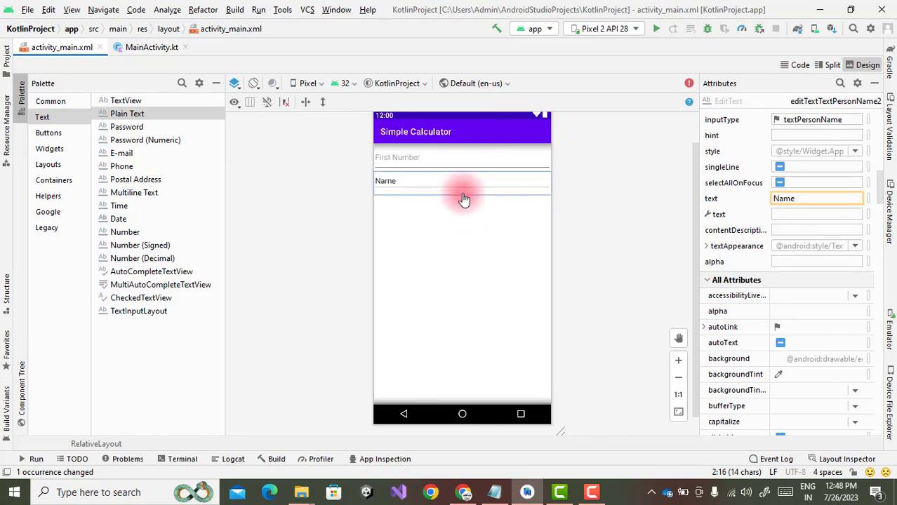
Step: Give the second Plain Text id et2, empty text and hint 'Second Number'
click(461, 182)
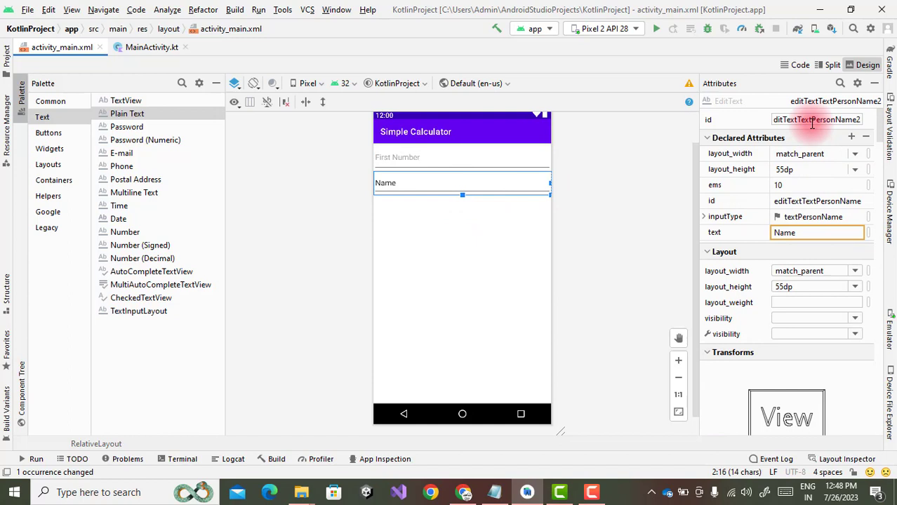
text(et2)
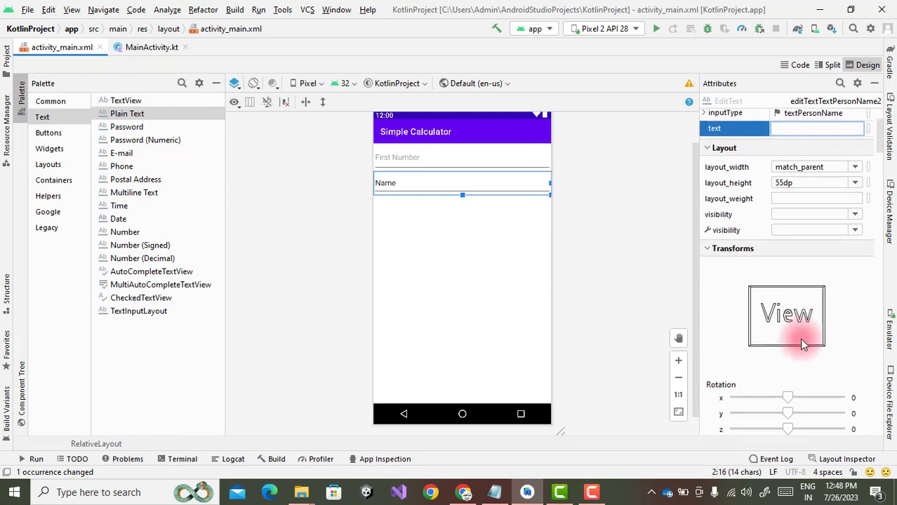
scroll(down, 3)
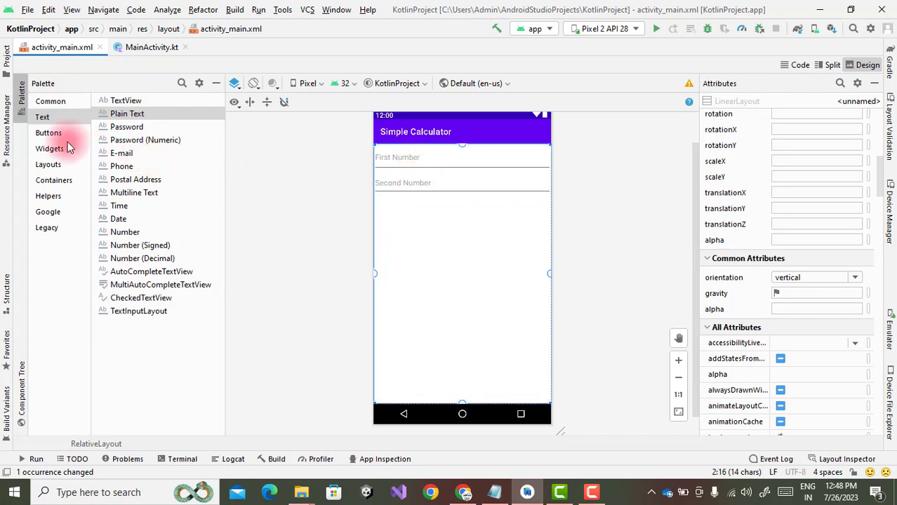
Step: Drag four Buttons below the number fields and type btn1 as the first button's id
click(47, 132)
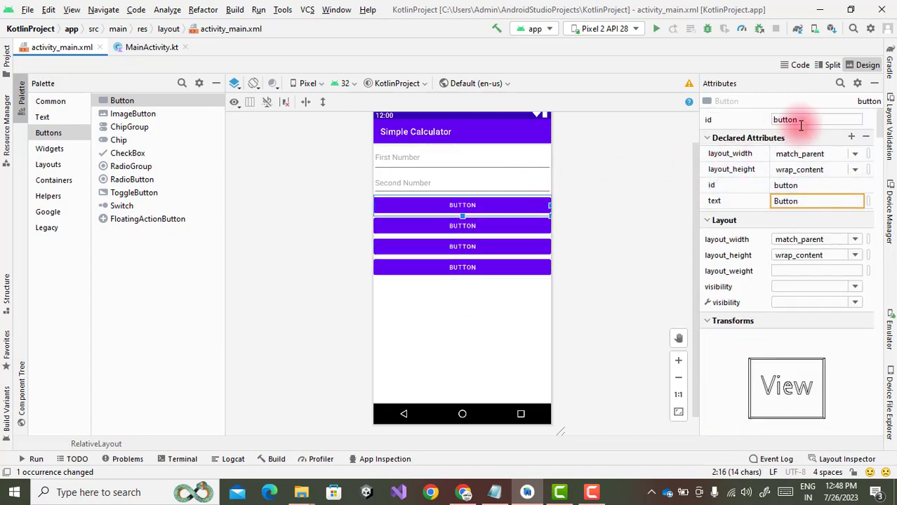
text(btn)
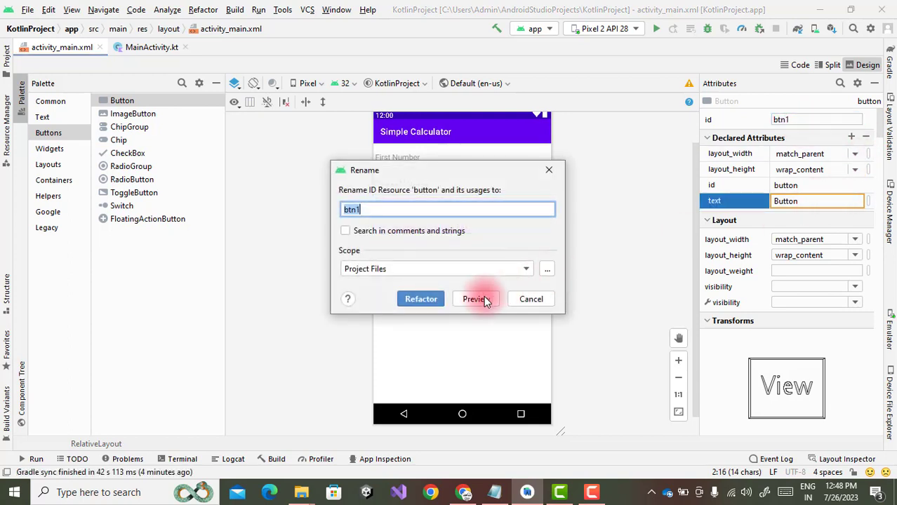
Step: Confirm btn1 with text 'Addition', and set btn2 with text 'Subtraction'
click(421, 299)
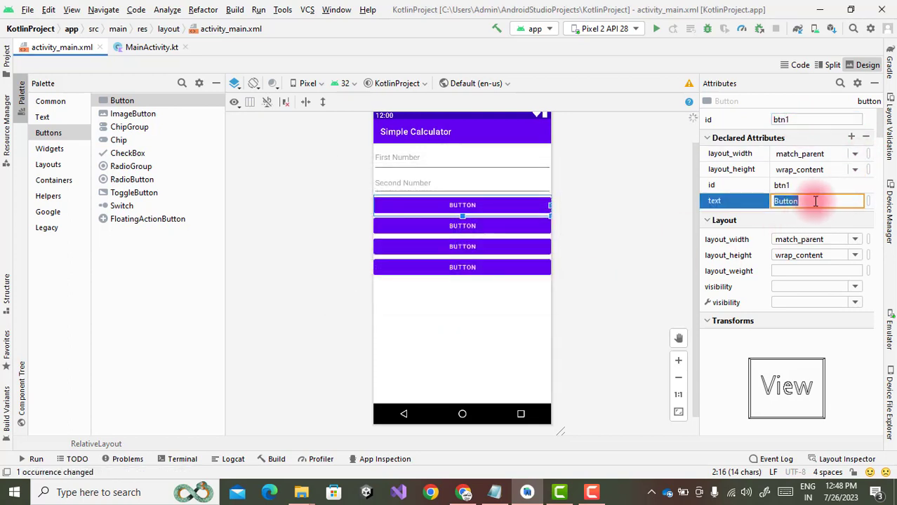
text(Additio)
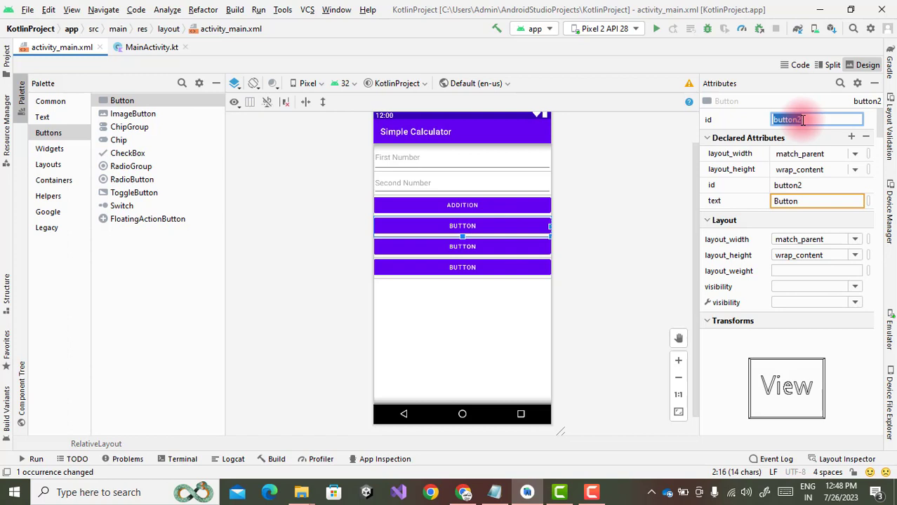
text(btn2)
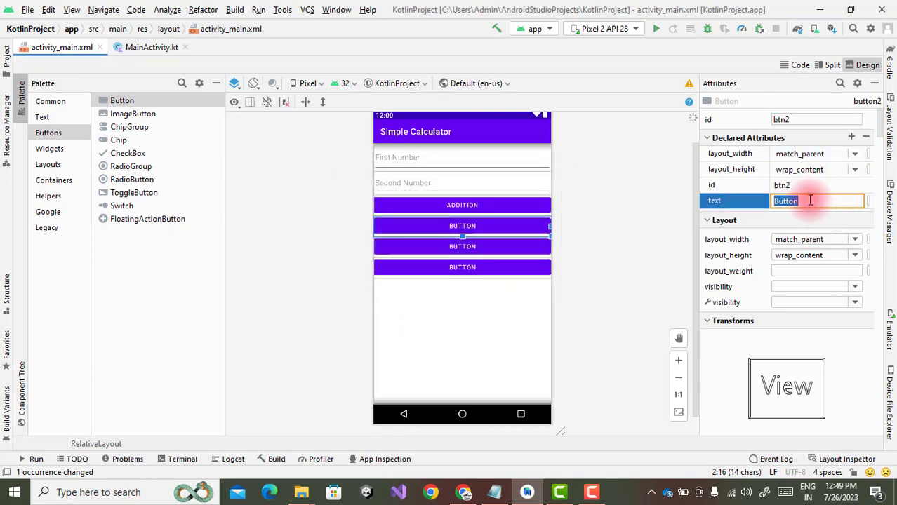
text(Subt)
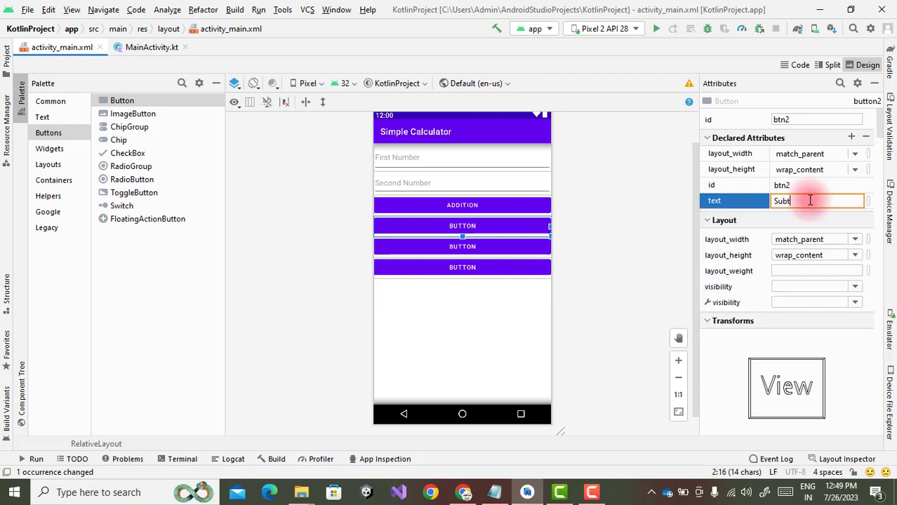
text(raction)
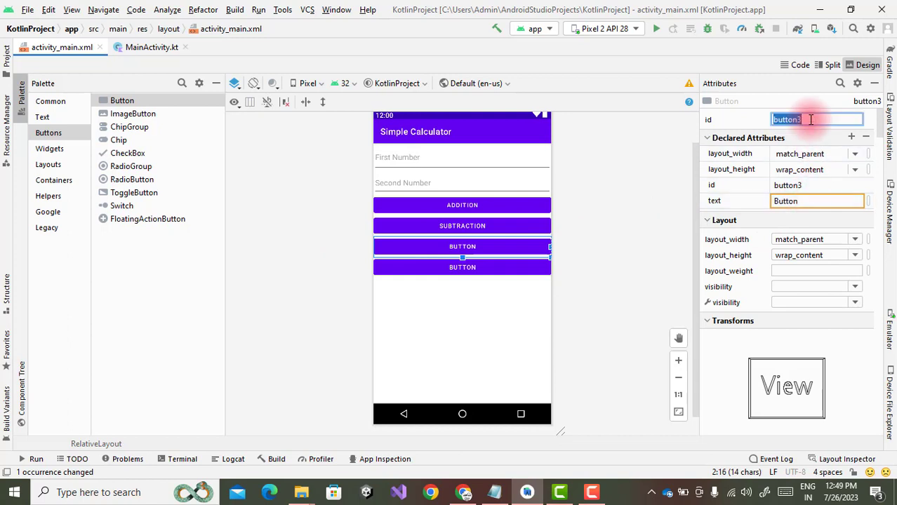
Step: Set btn3 to 'Multiplication' and btn4 to 'Division'
text(btn3)
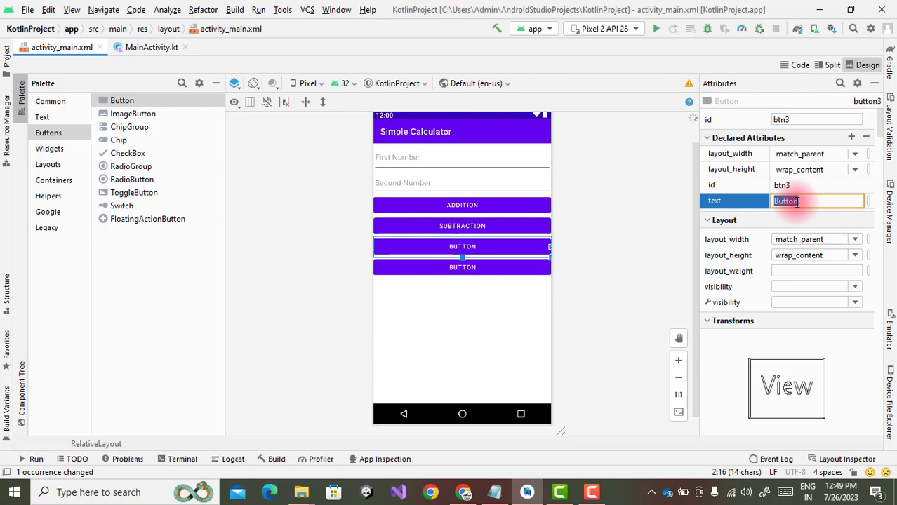
text(Mul)
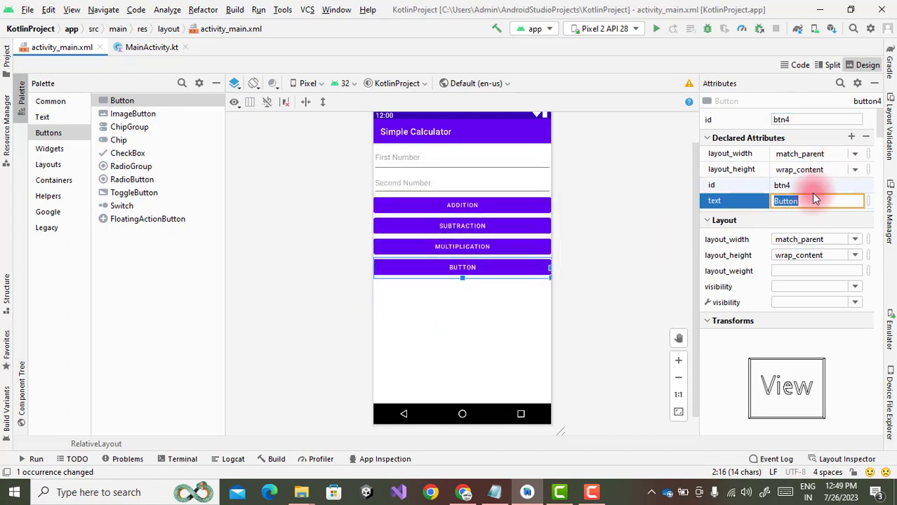
text(Division)
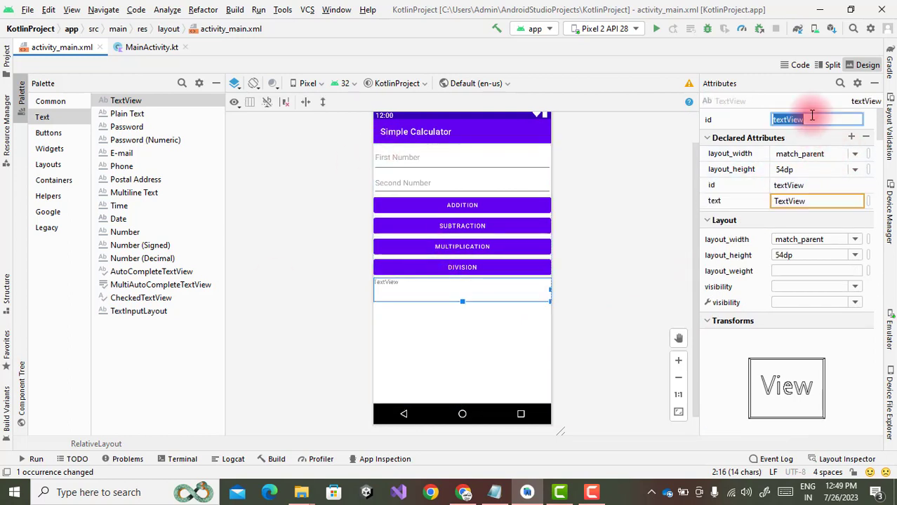
Step: Set the TextView's id to tv1 and its text to 'Output', then review remaining attributes
text(t)
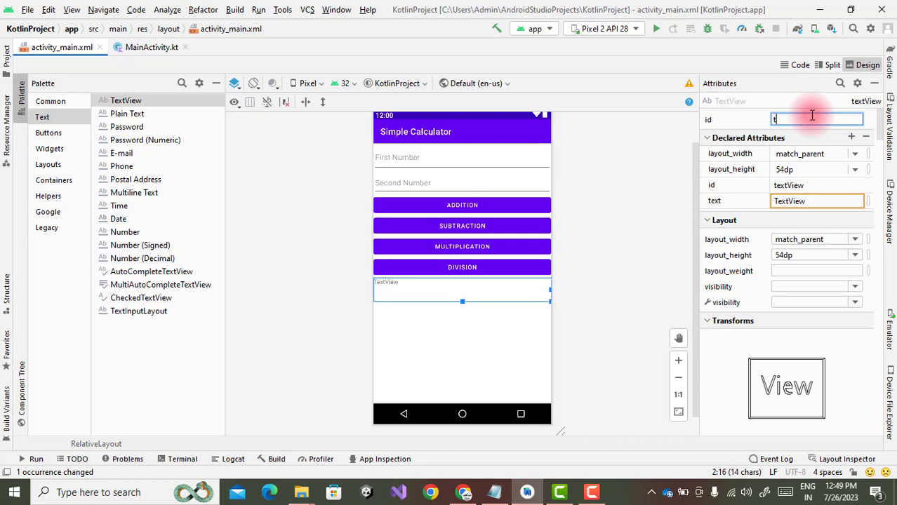
text(v1)
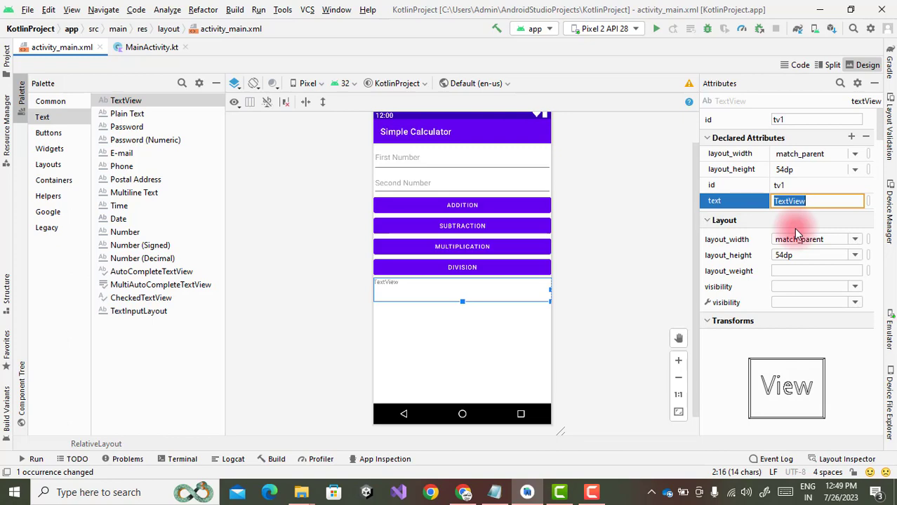
text(Output)
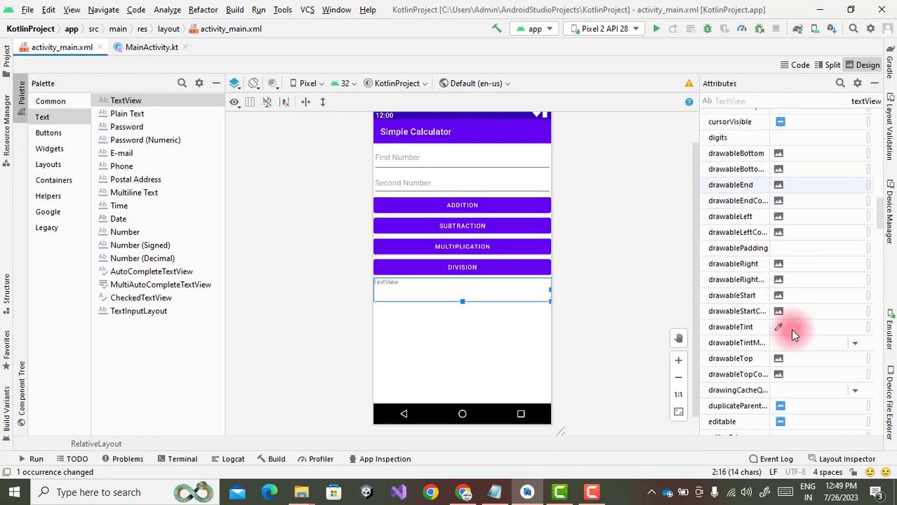
scroll(down, 3)
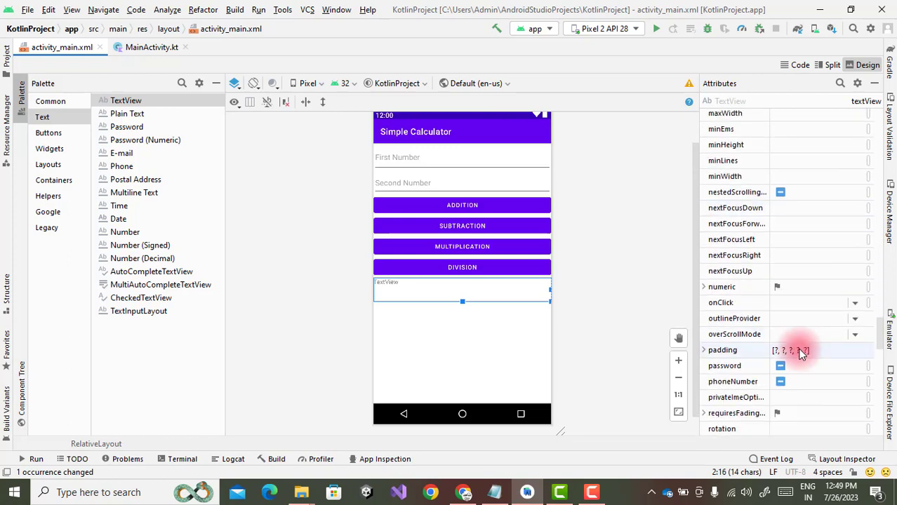
scroll(down, 3)
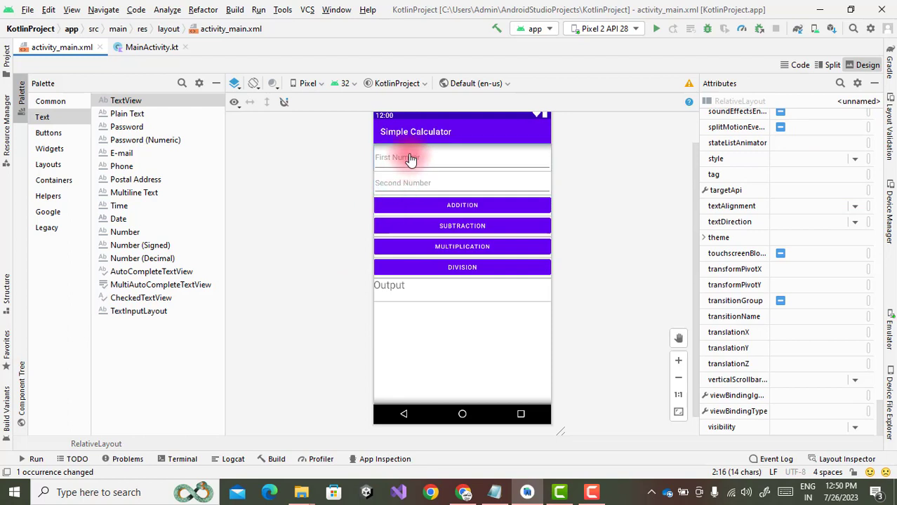
mouse_move(426, 294)
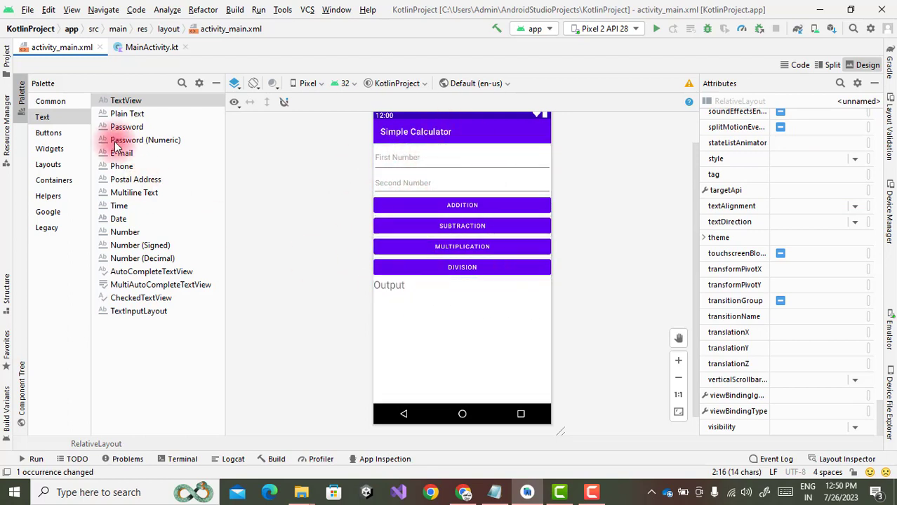
mouse_move(149, 47)
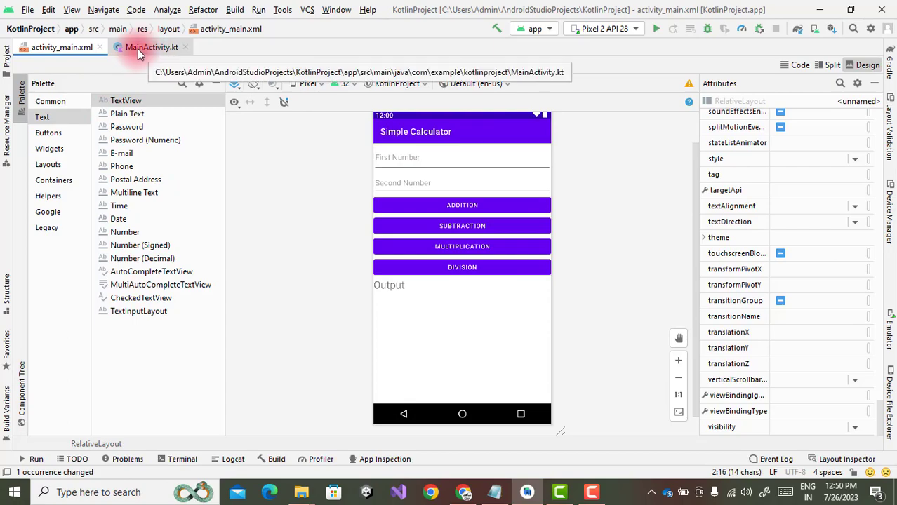
Step: In MainActivity.kt, declare var txt1 : EditText = findViewById(R.id.et1)
click(146, 47)
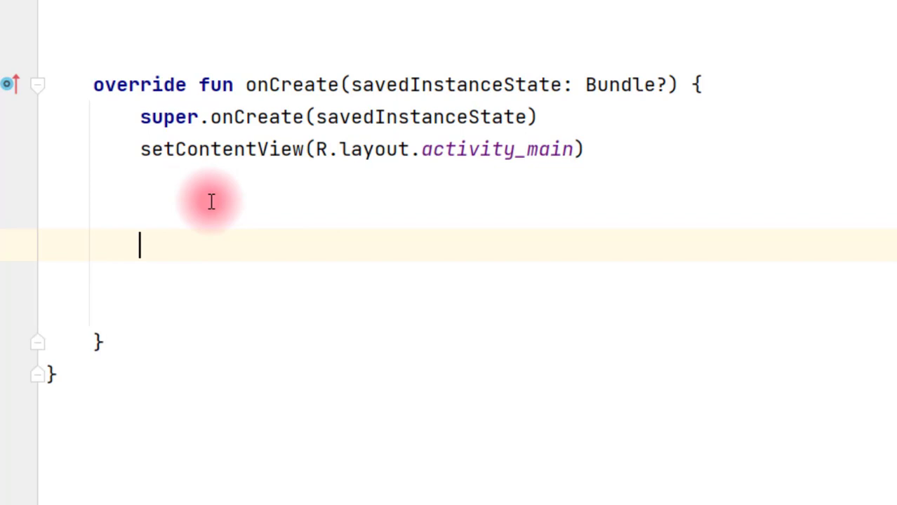
text(v)
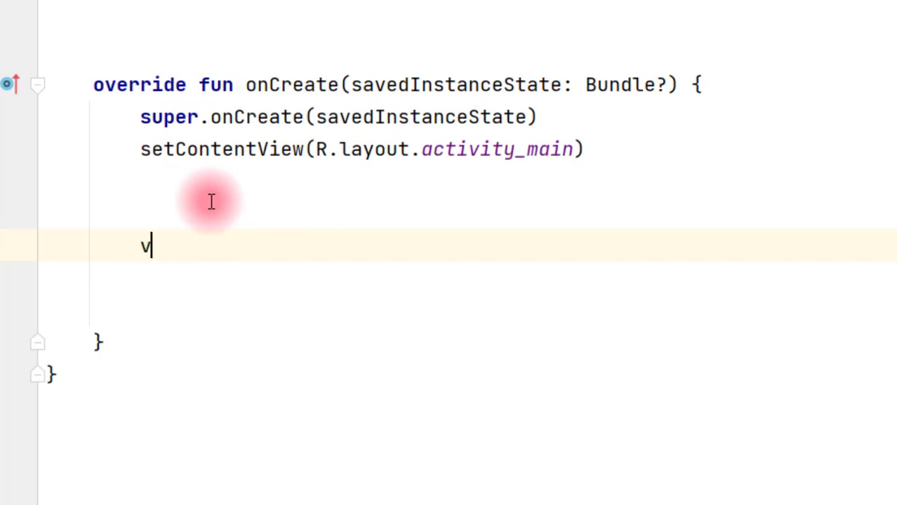
text(ar)
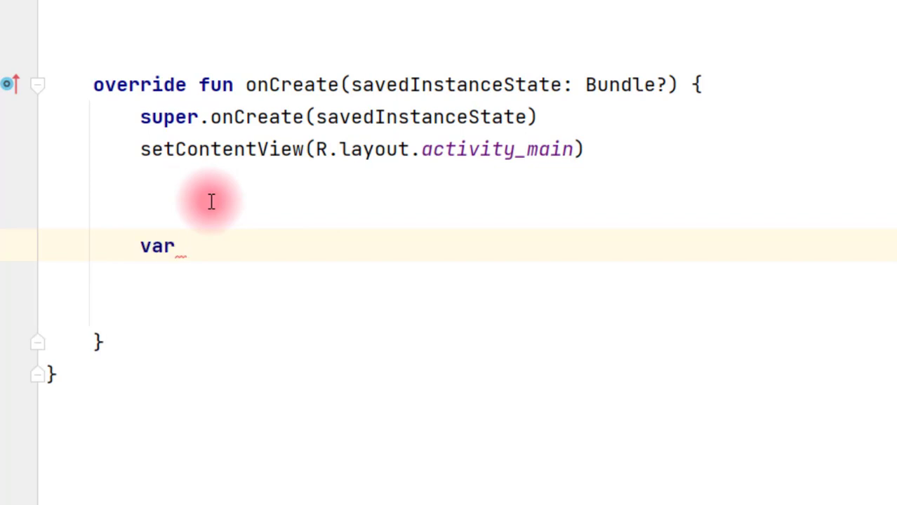
text(txt1)
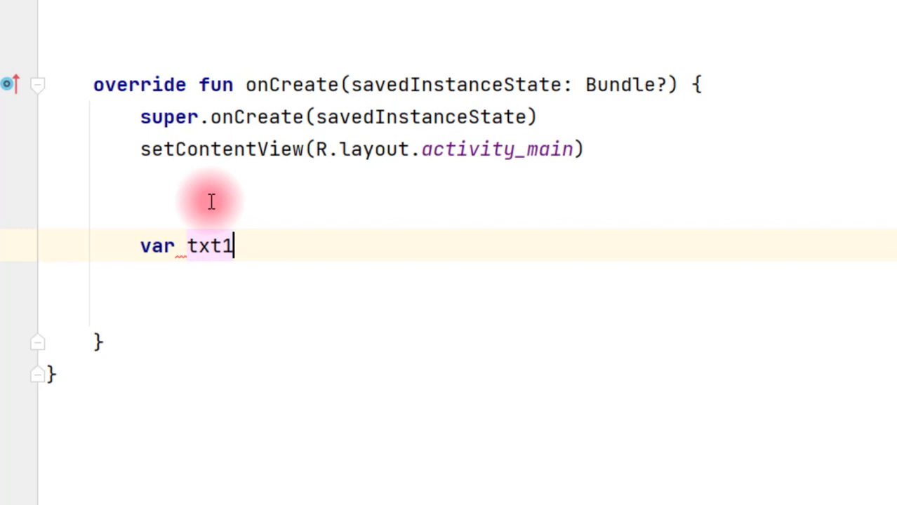
text(: Edi)
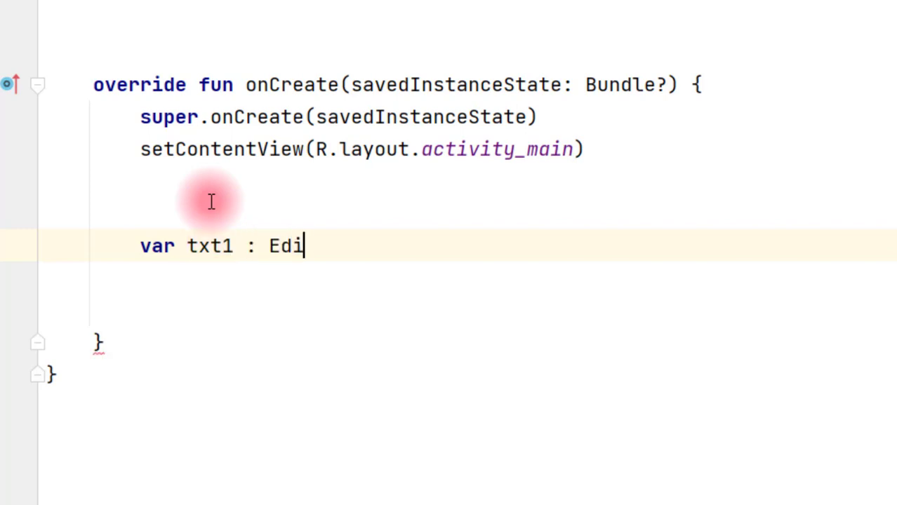
text(tText =)
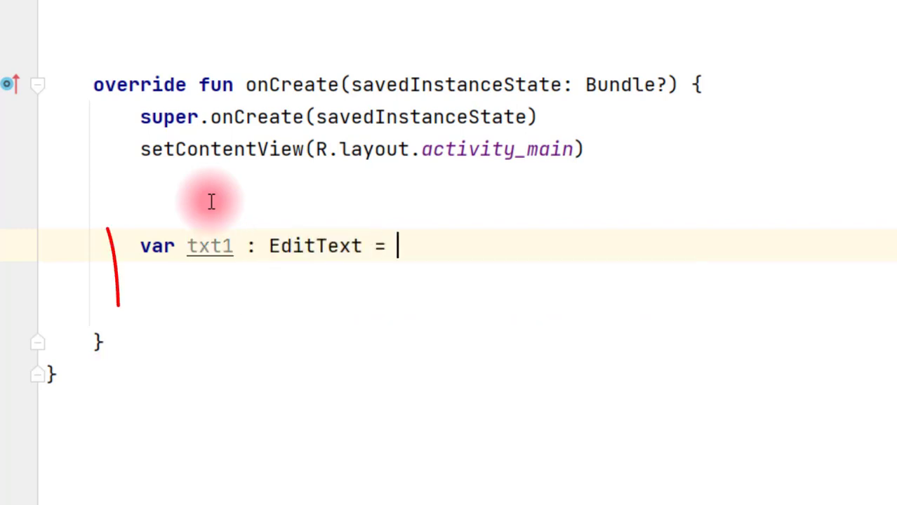
text(findViewById(R.)
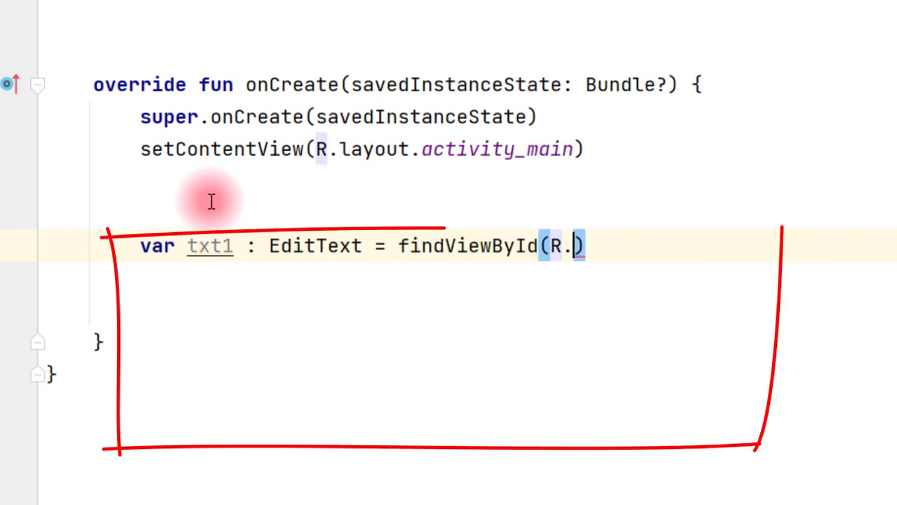
text(id.)
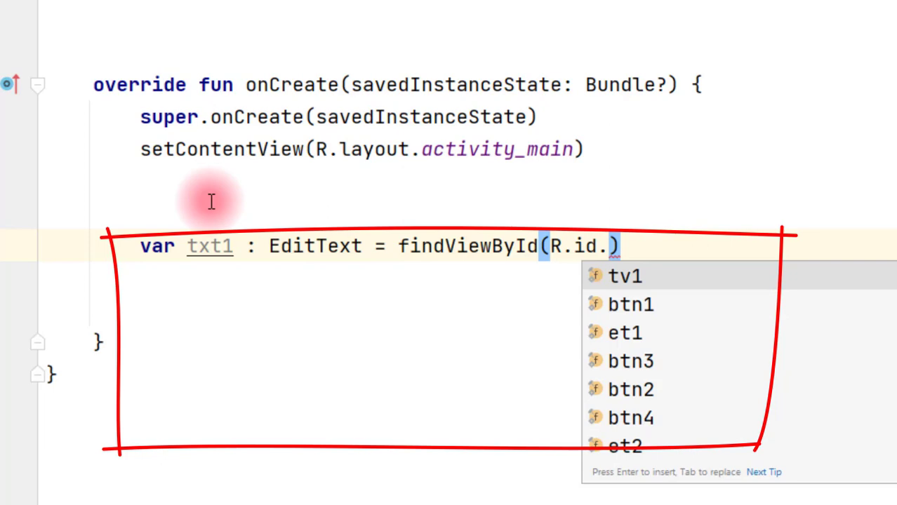
click(624, 333)
text(var txt2)
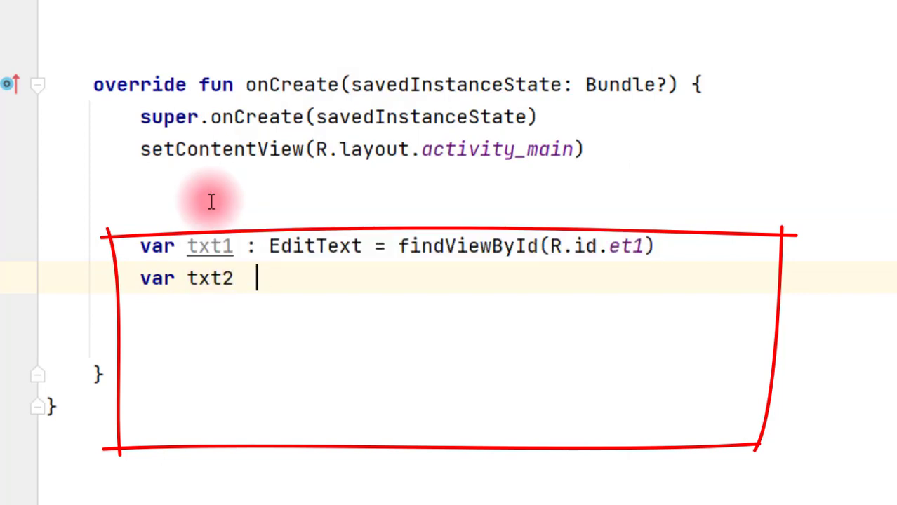
Step: Declare txt2 as an EditText bound to R.id.et2
text(: Ed)
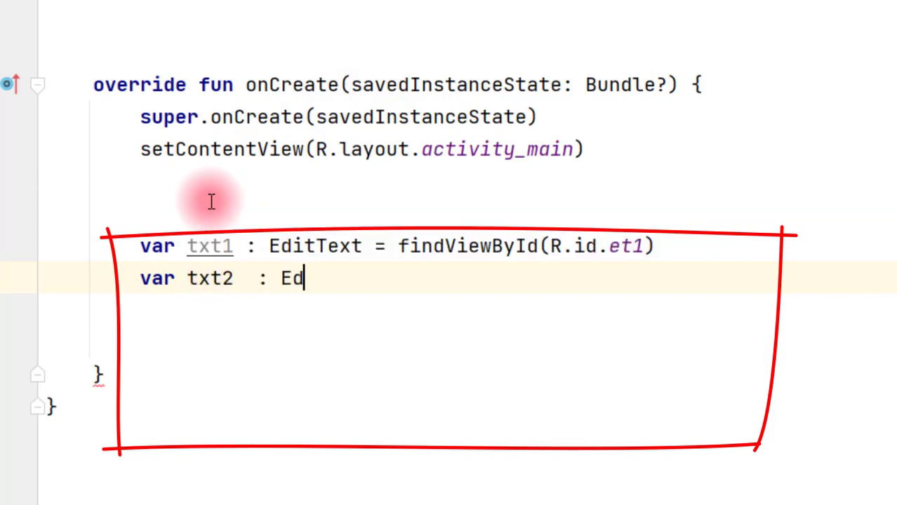
text(itText =)
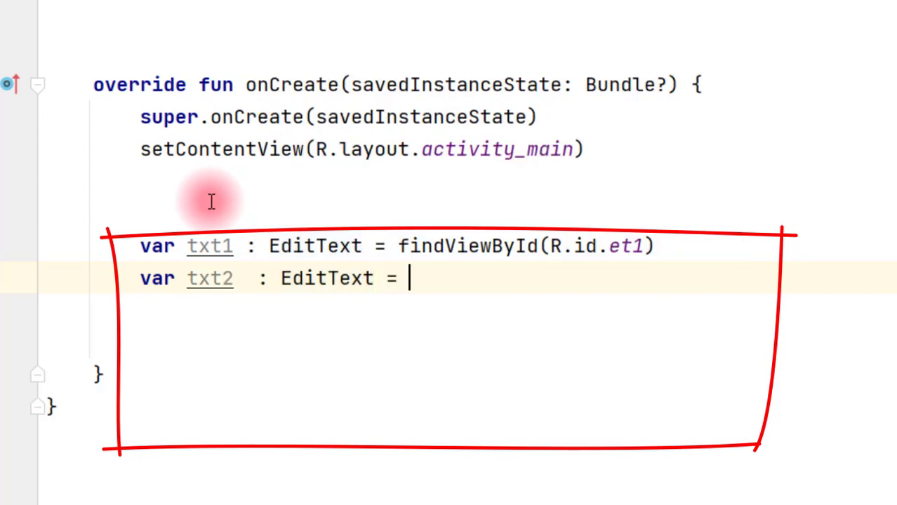
text(findViewById())
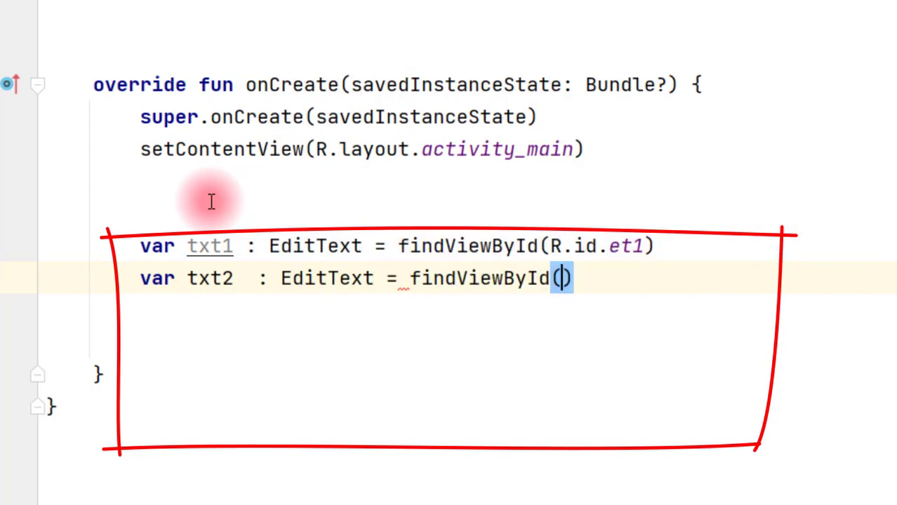
text(R.id.)
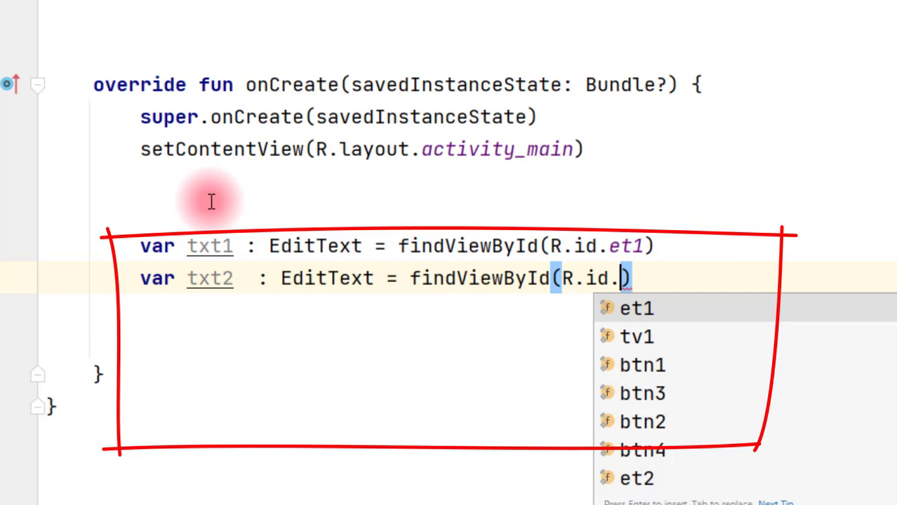
text(et2)
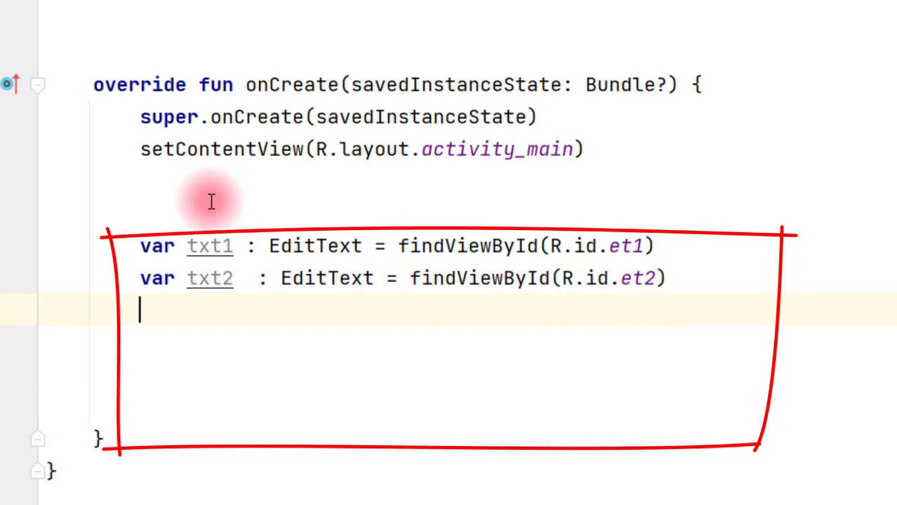
Step: Declare Button variables btnAdd, btnSub, btnMult, btnDiv via findViewById on btn1–btn4
text(var)
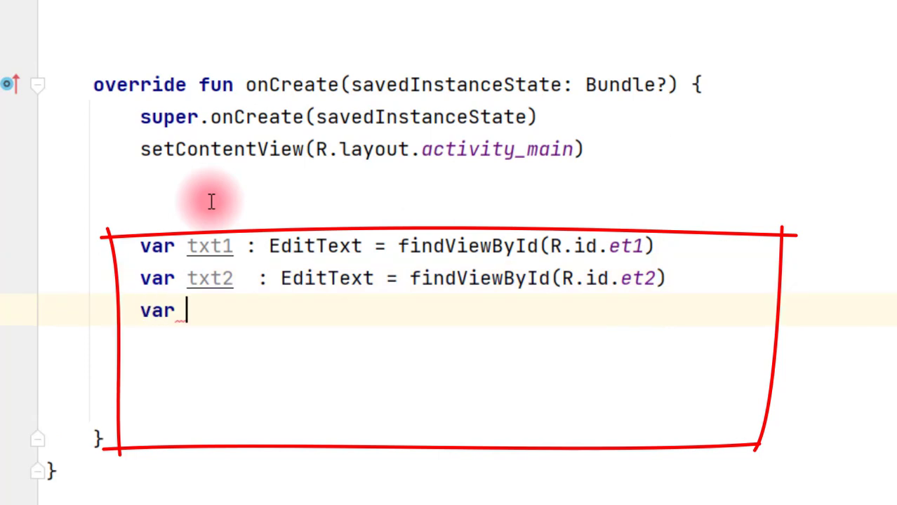
text(b)
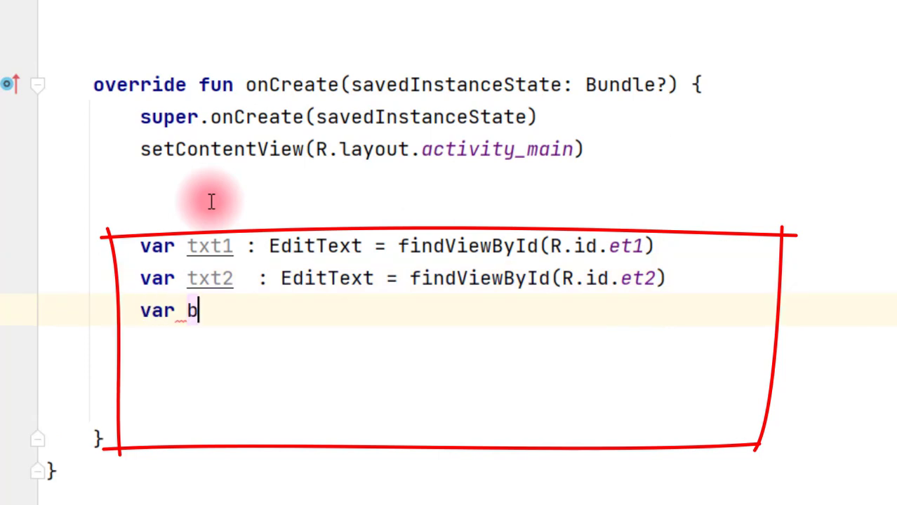
text(1 :)
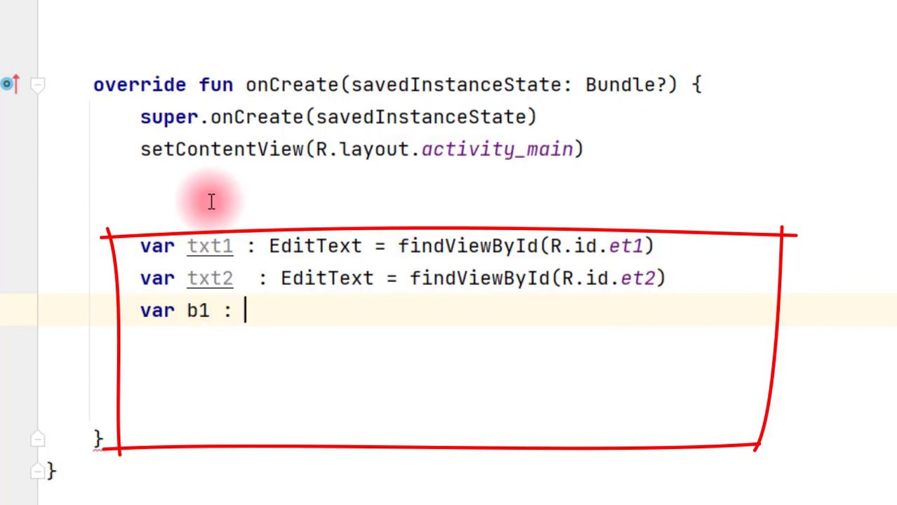
key(Backspace)
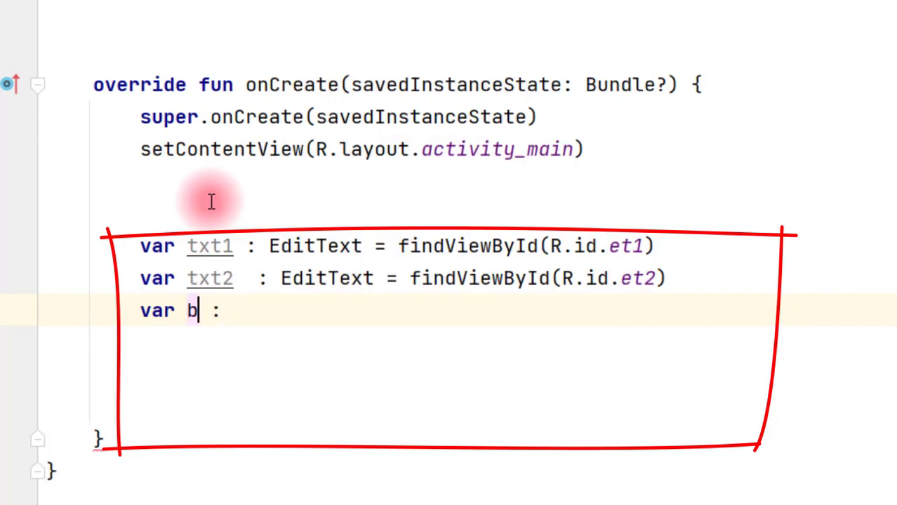
text(tnAdd)
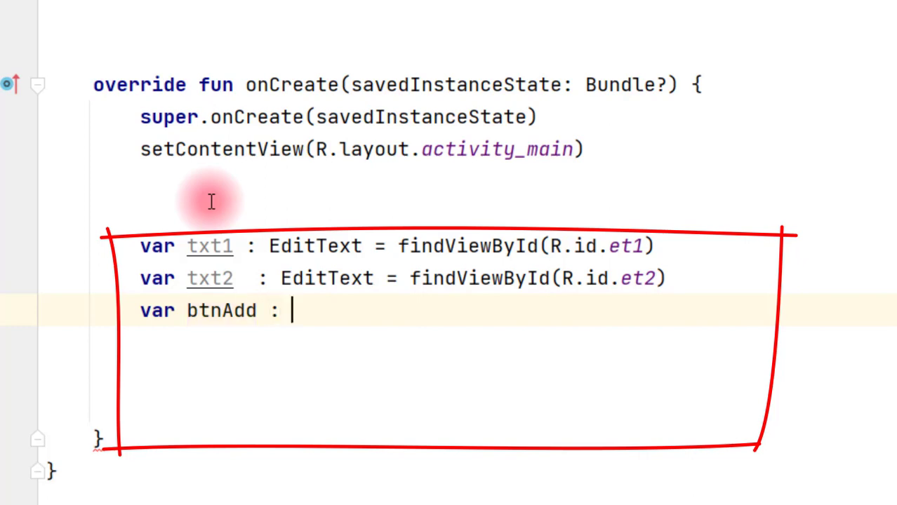
text(Button)
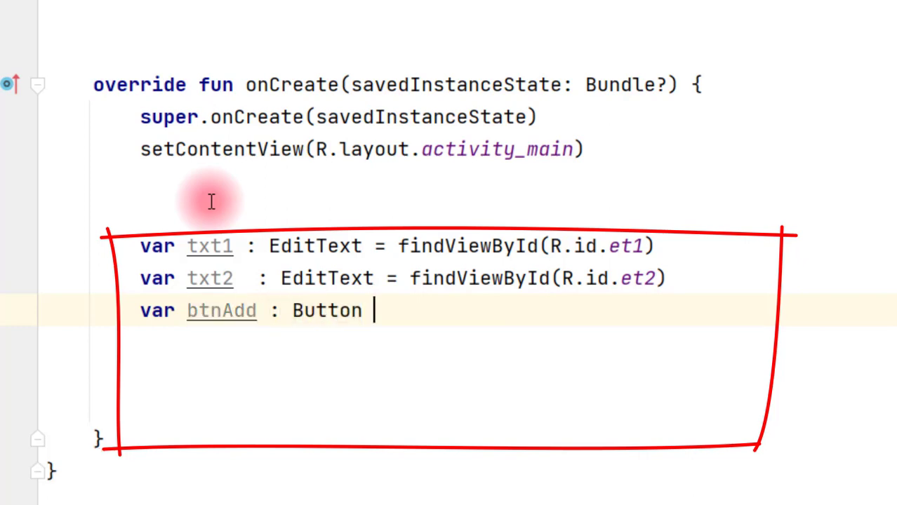
text(= findViewById(R)
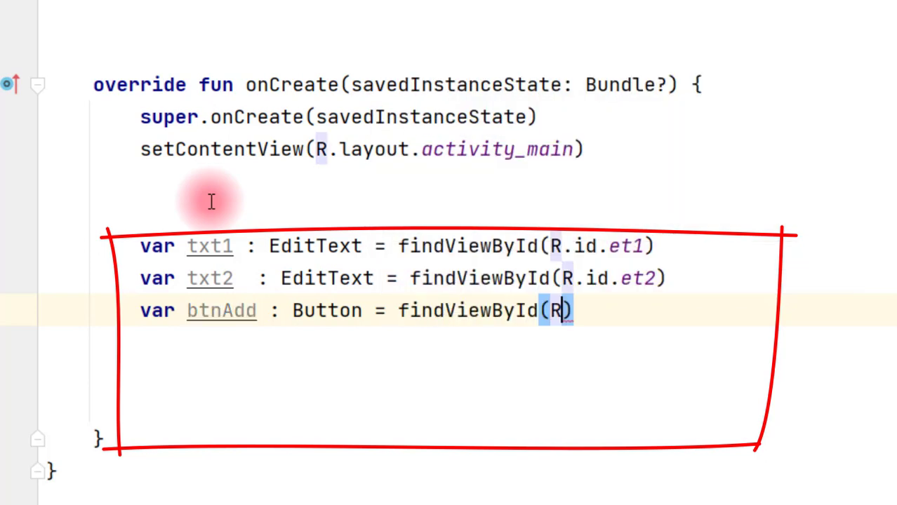
text(.id.btn1)
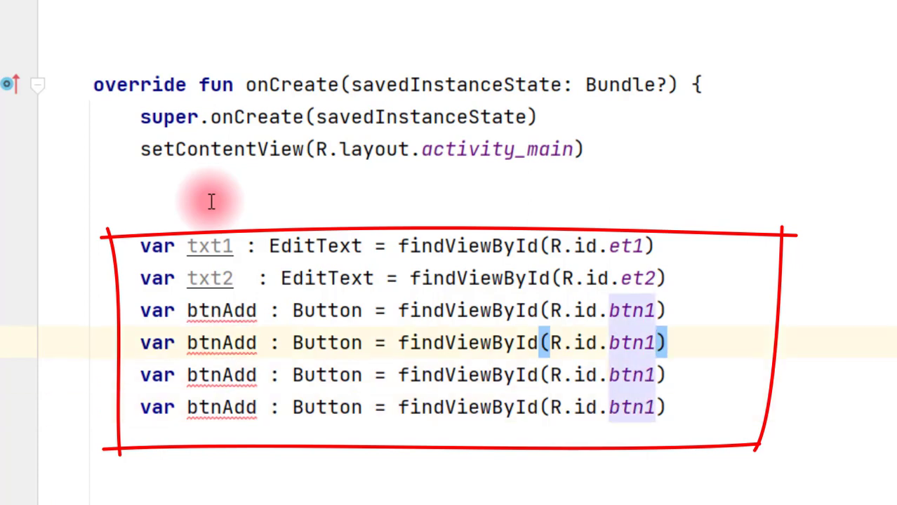
text(2)
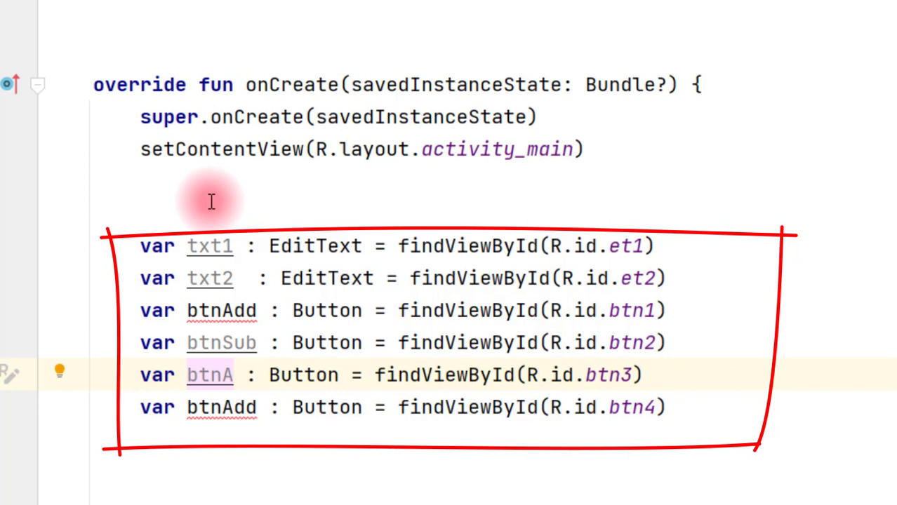
text(Mult)
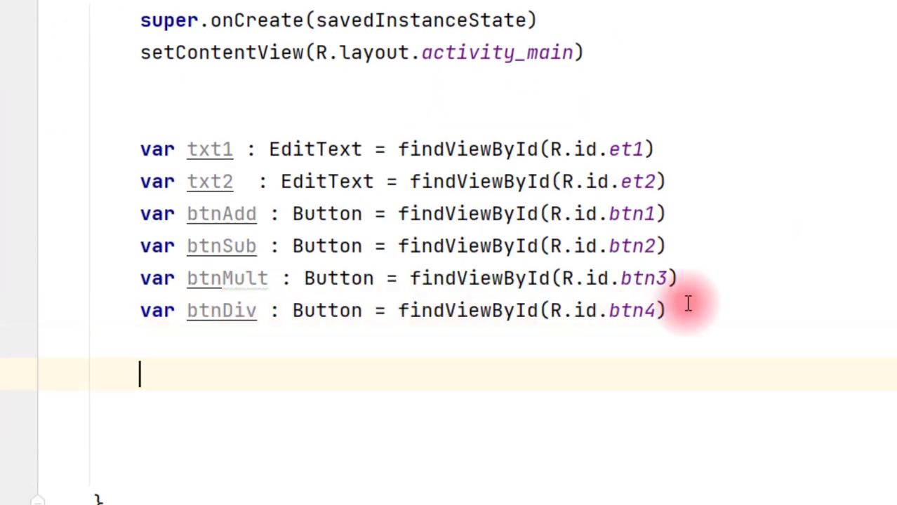
Step: Declare var lbl : TextView = findViewById(R.id.tv1) below the button variables
text(var)
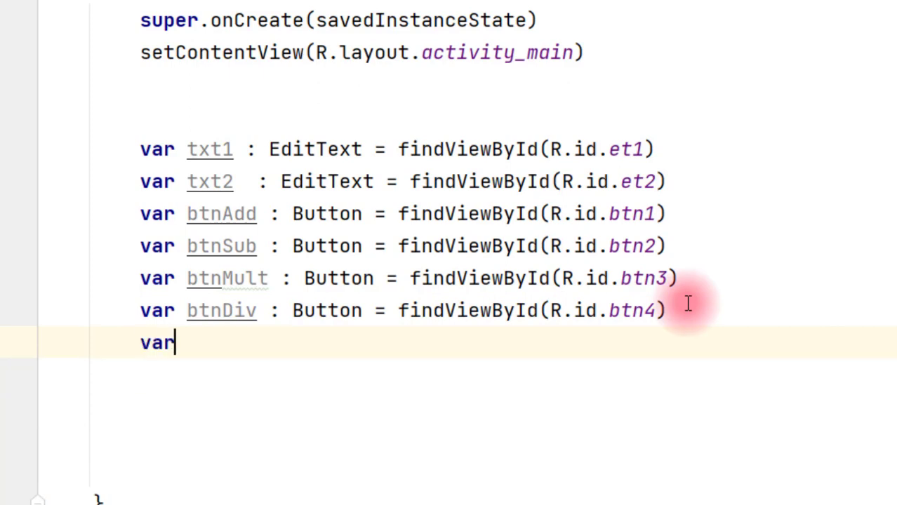
text(lbl)
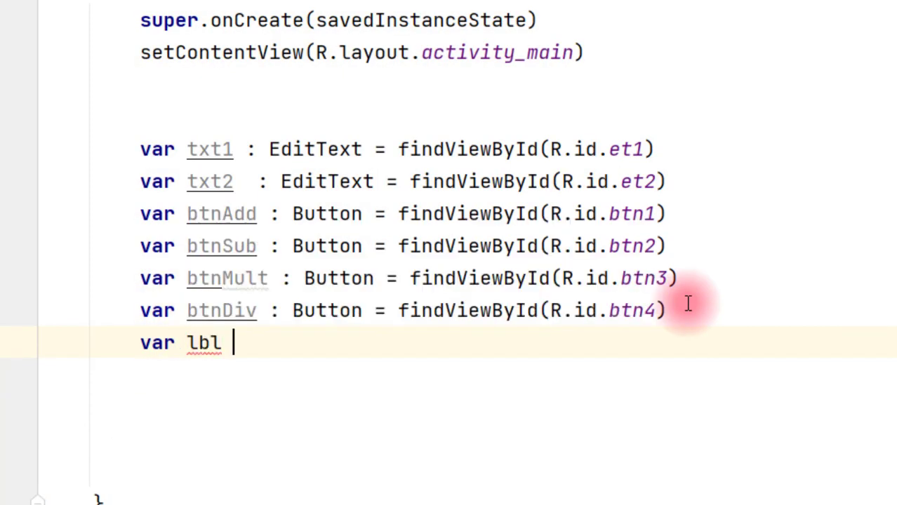
text(: TextView)
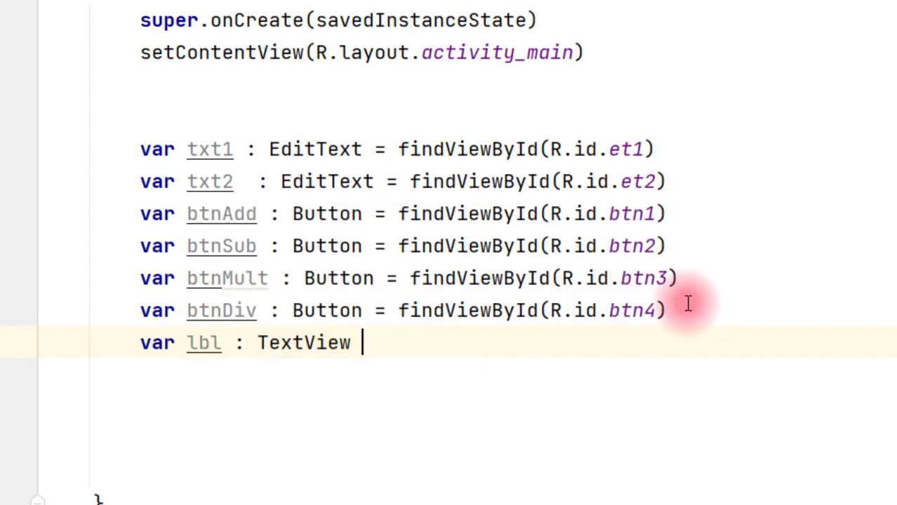
text(= find)
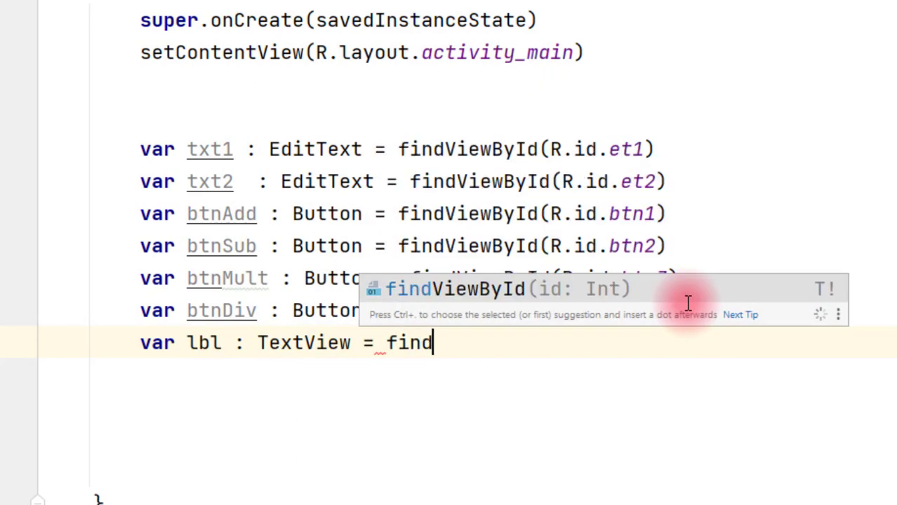
key(Tab)
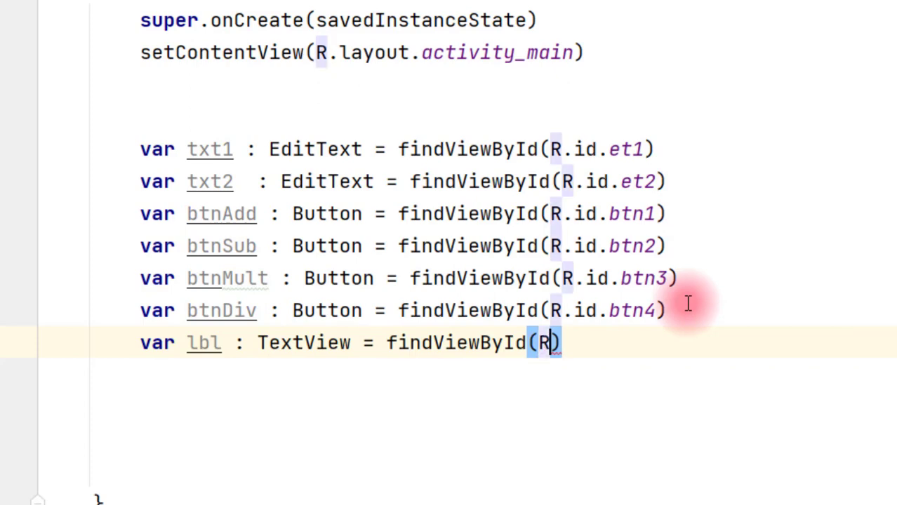
text(.id.tv1)
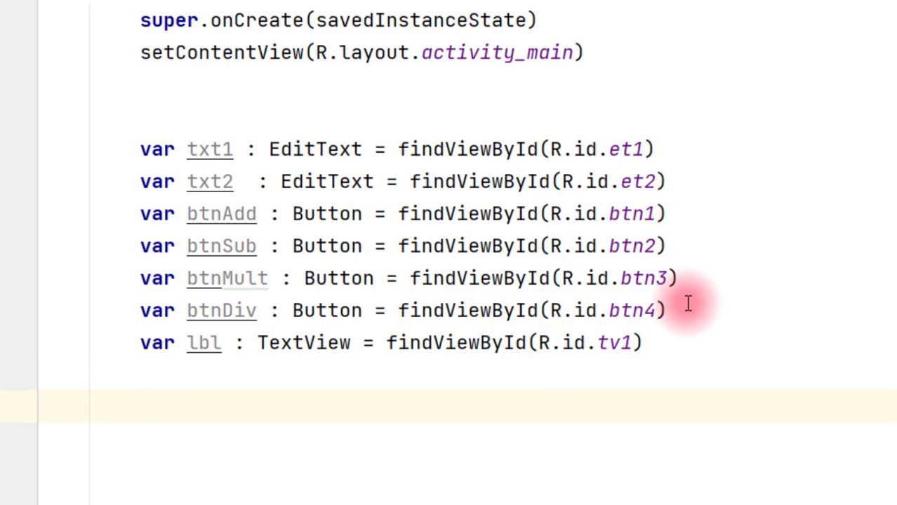
text(btnAdd.setOnClickListener()
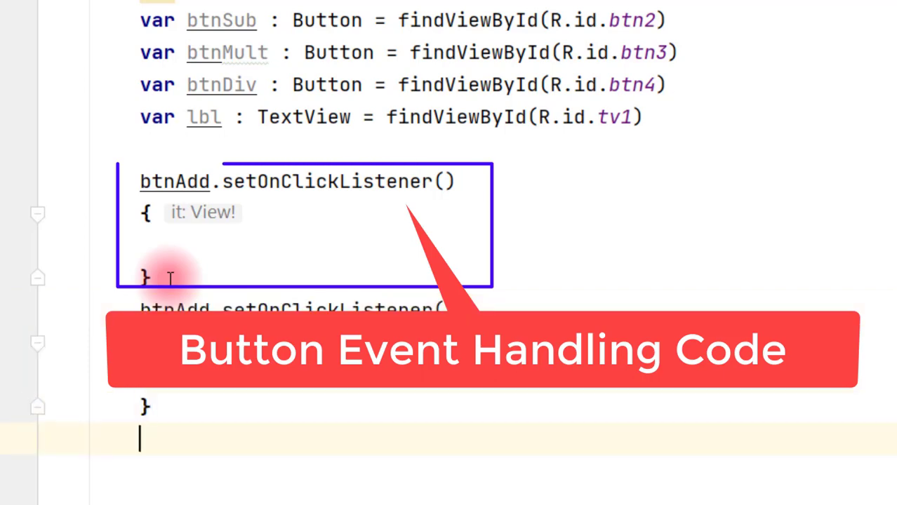
Step: Duplicate the btnAdd setOnClickListener block, renaming the copies to btnSub, btnMult and btnDiv
scroll(down, 3)
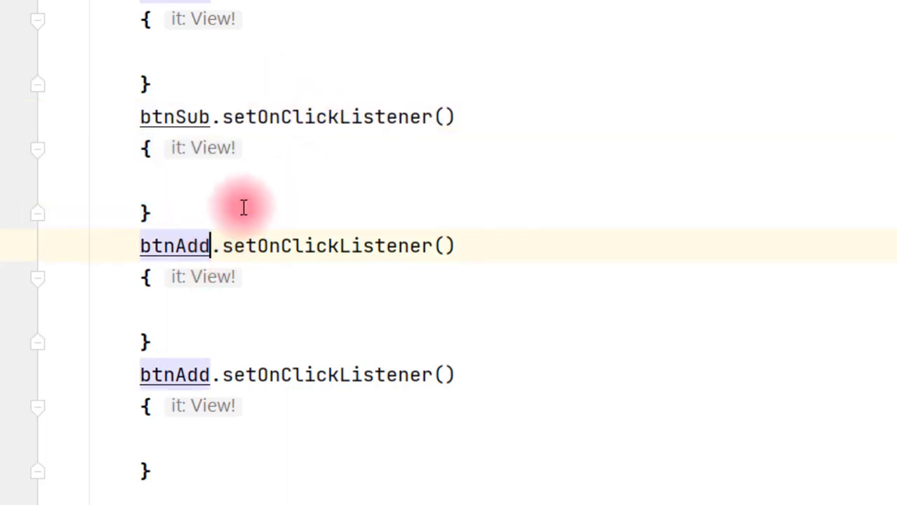
text(btnMult)
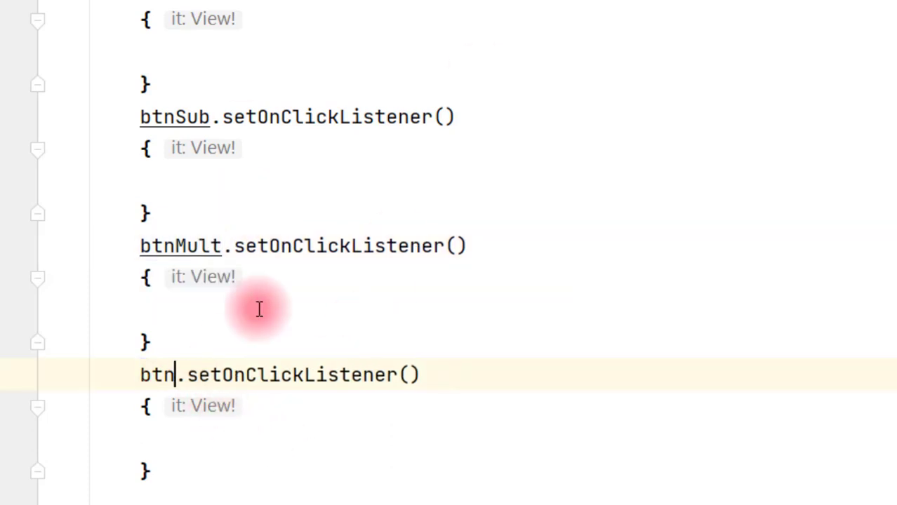
text(Div)
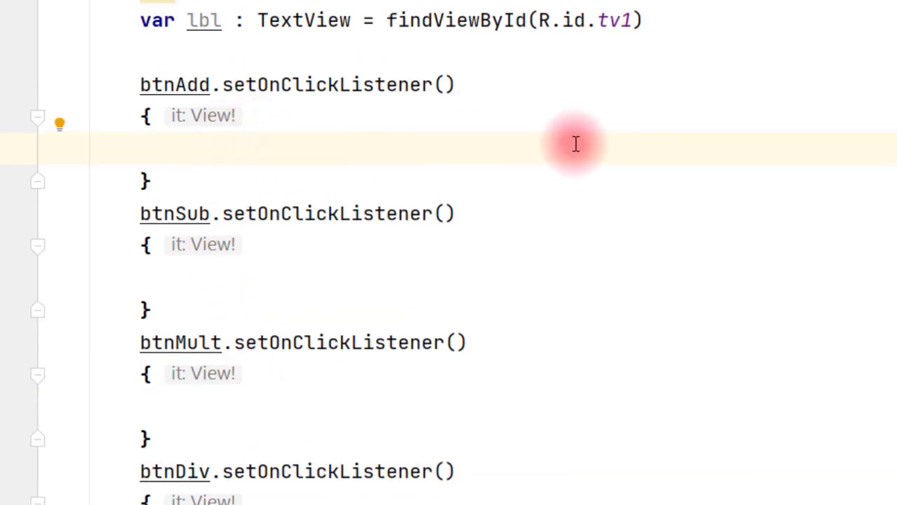
Step: In btnAdd's listener, write var str1 = txt1.text.toString() and var str2 = txt2.text.toString()
text(var)
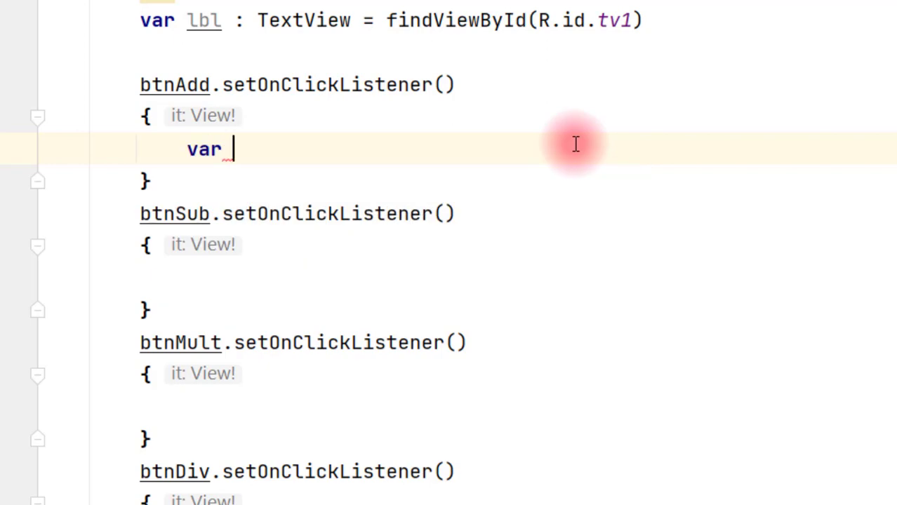
text(str1 =)
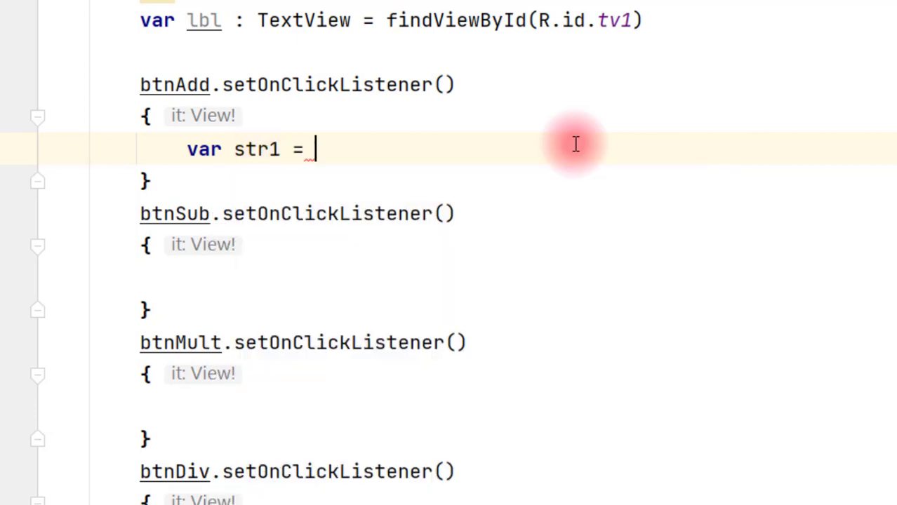
text(txt1)
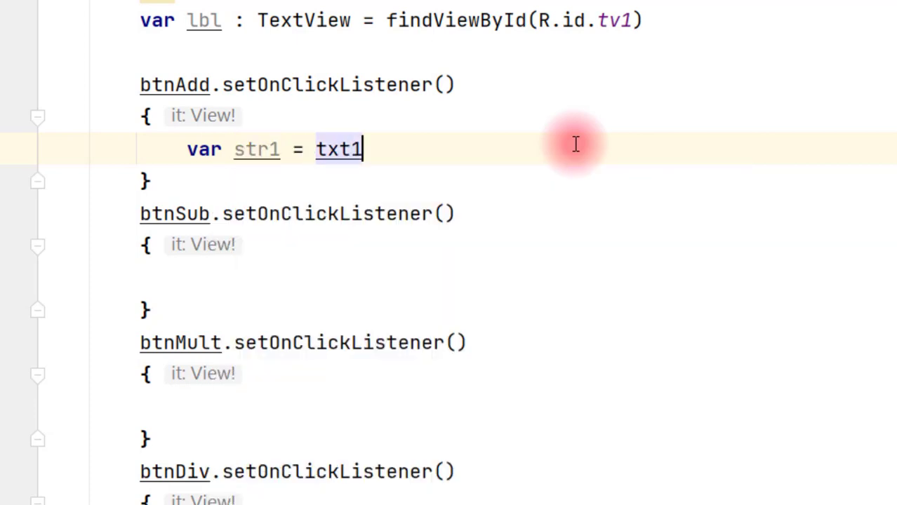
text(.Te)
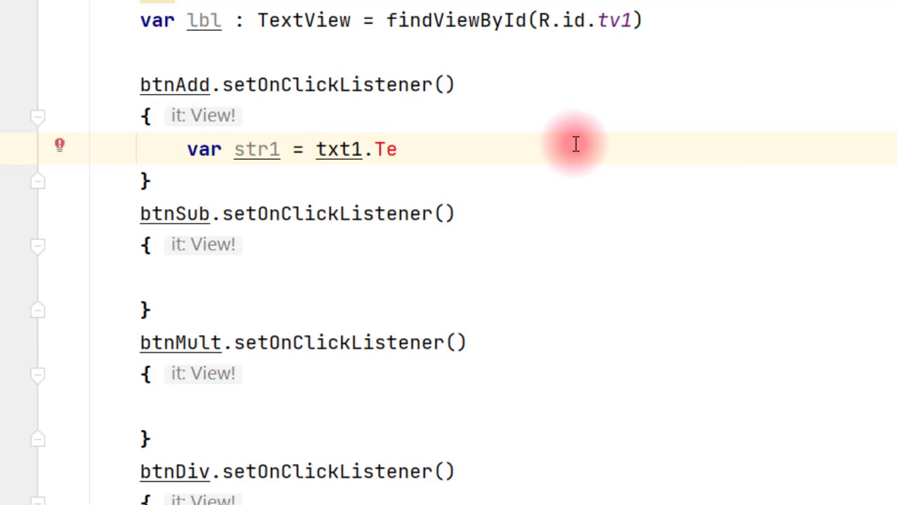
text(xt)
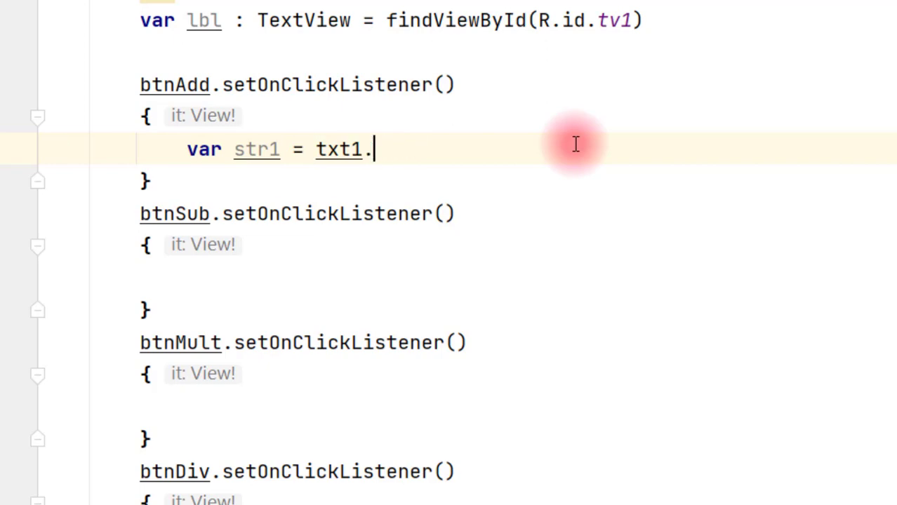
text(text)
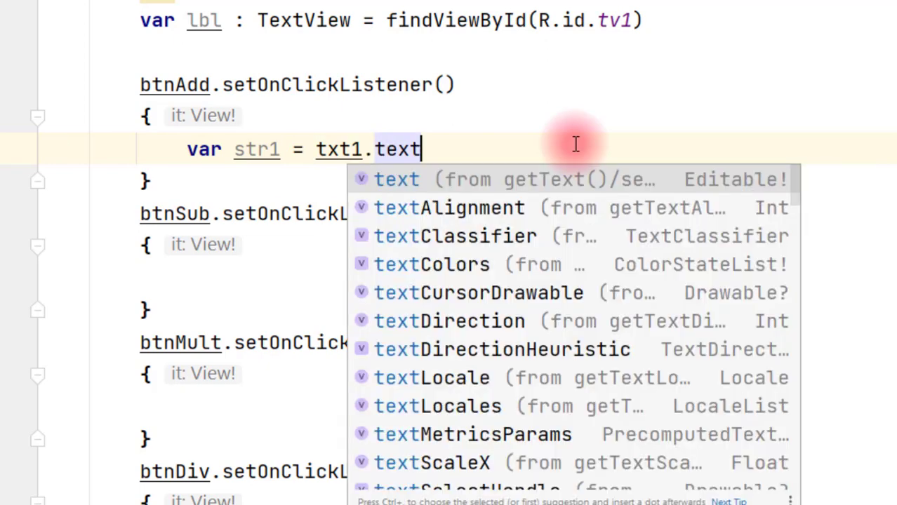
text(.t)
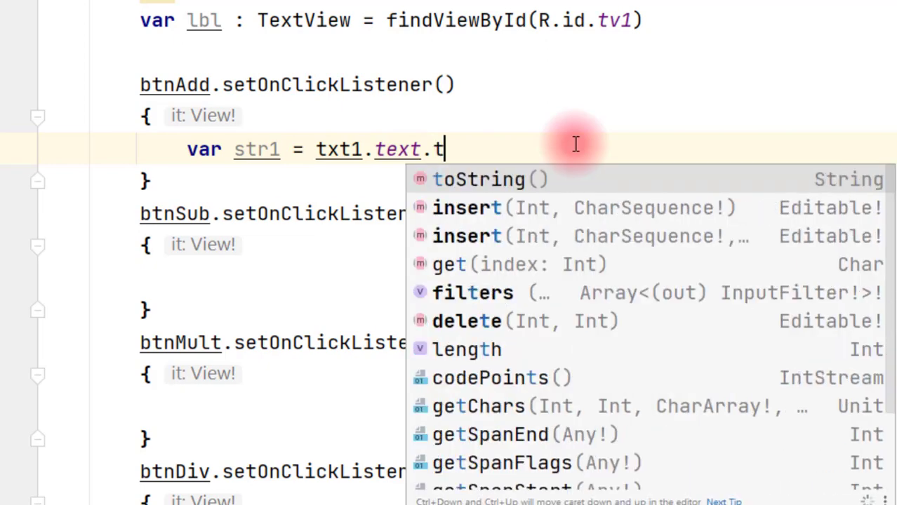
click(479, 179)
text(var str2 = txt2.)
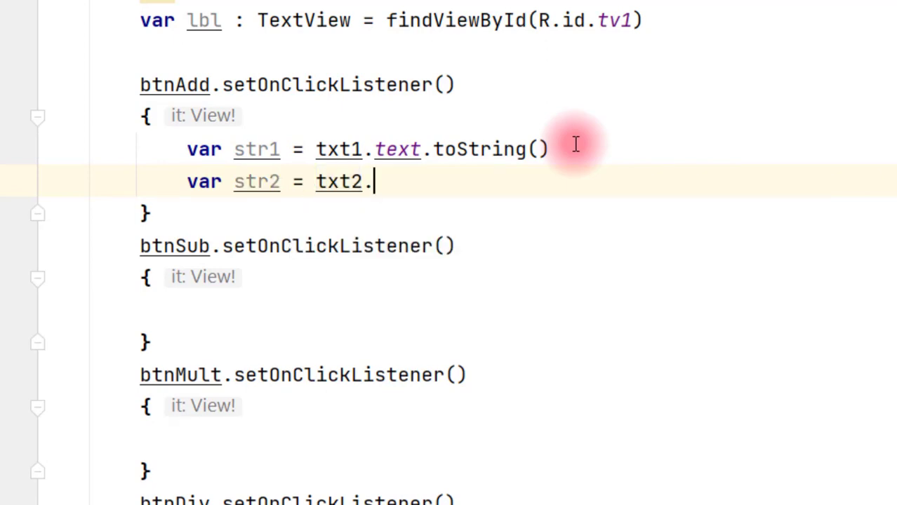
text(text)
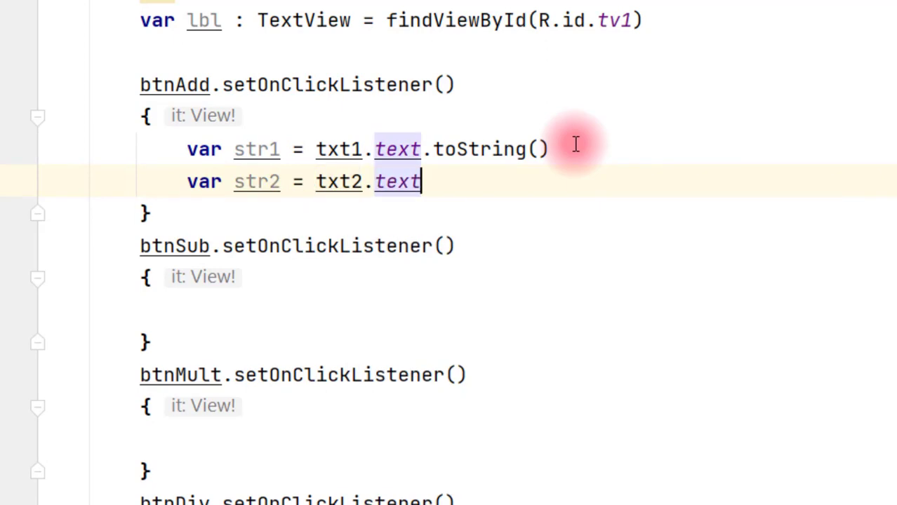
text(.toString())
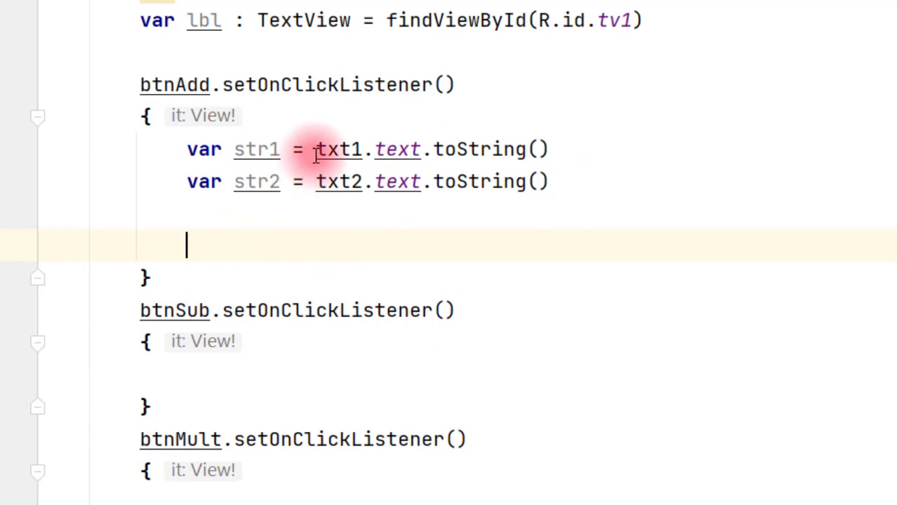
double_click(338, 149)
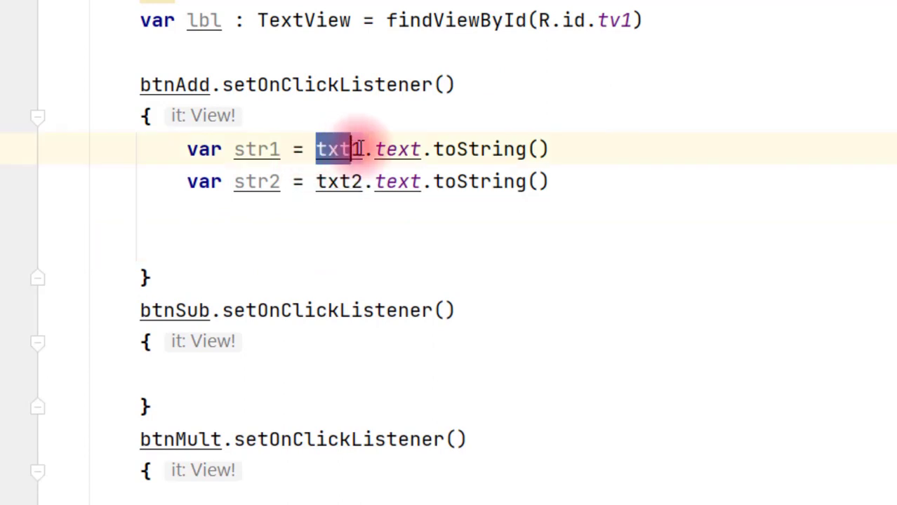
mouse_move(346, 148)
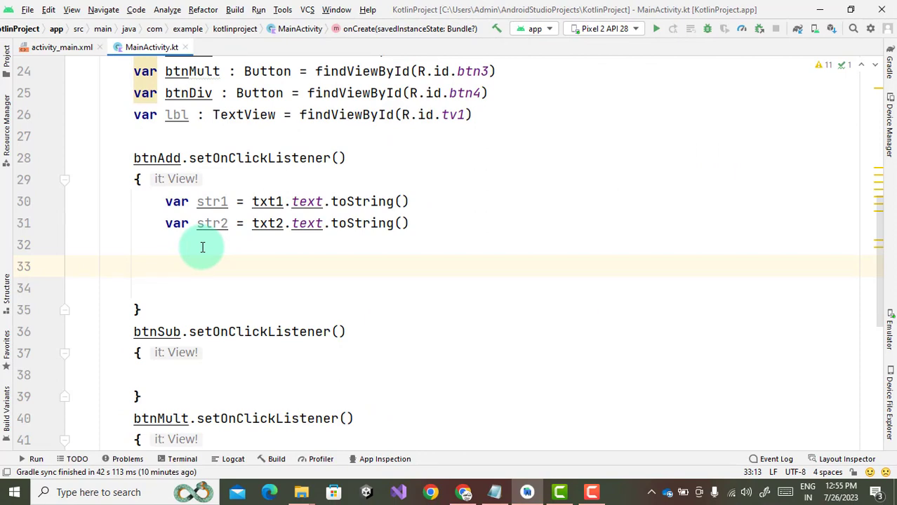
Step: Add var n1 = Integer.parseInt(str1), var n2 = Integer.parseInt(str2) and var sum = n1 + n2
text(var n1 = Integer)
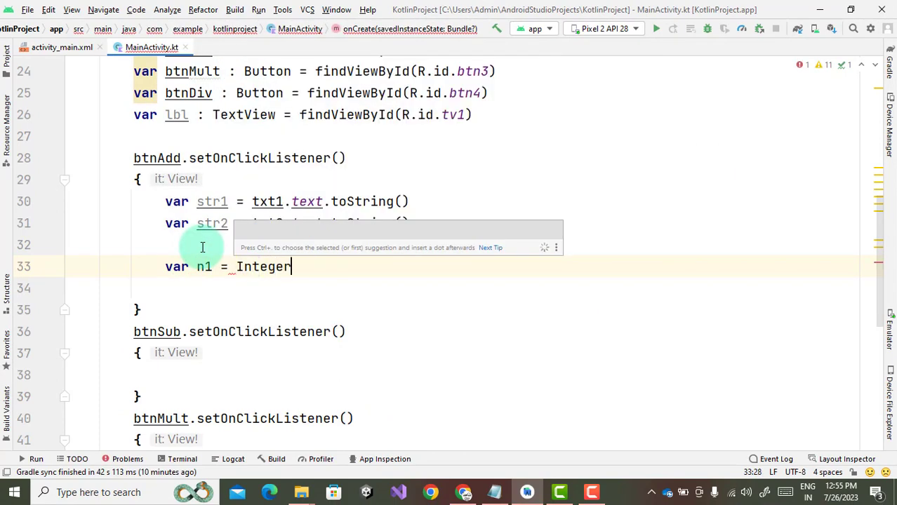
text(.)
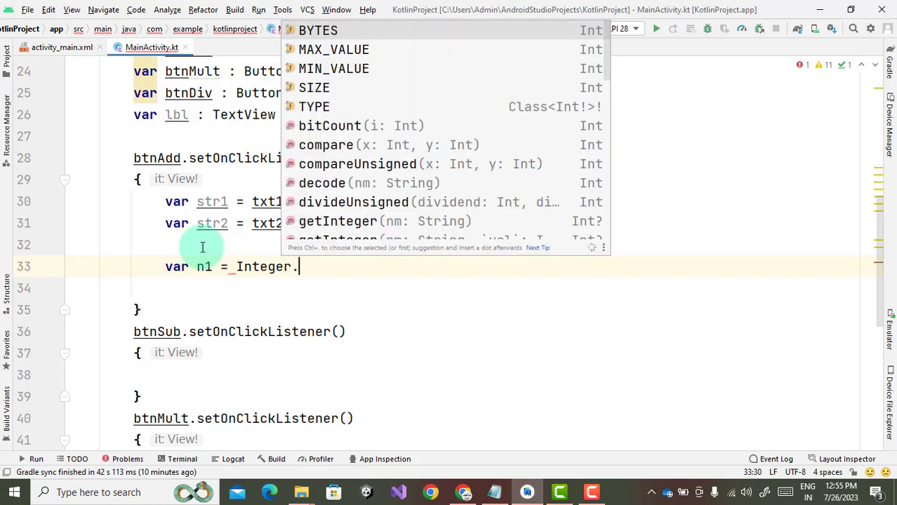
text(parseI)
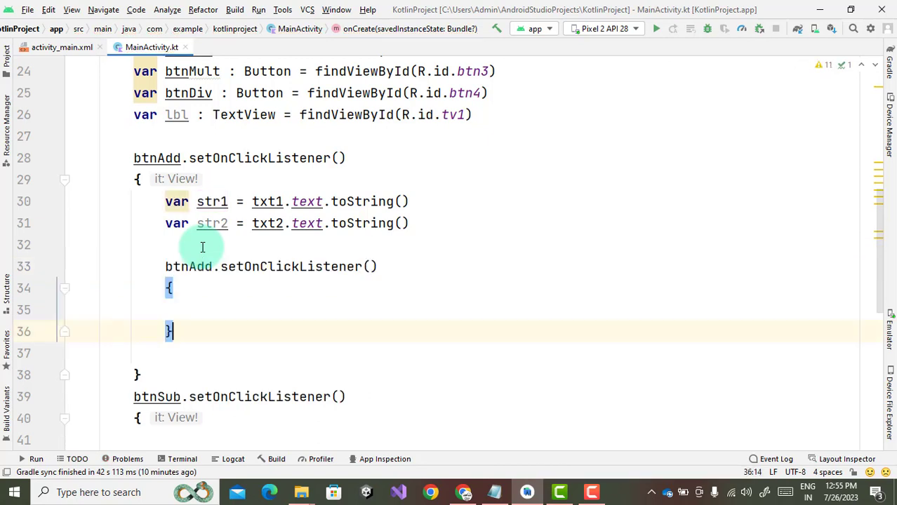
text(var n1 = Integer.parseInt(str1))
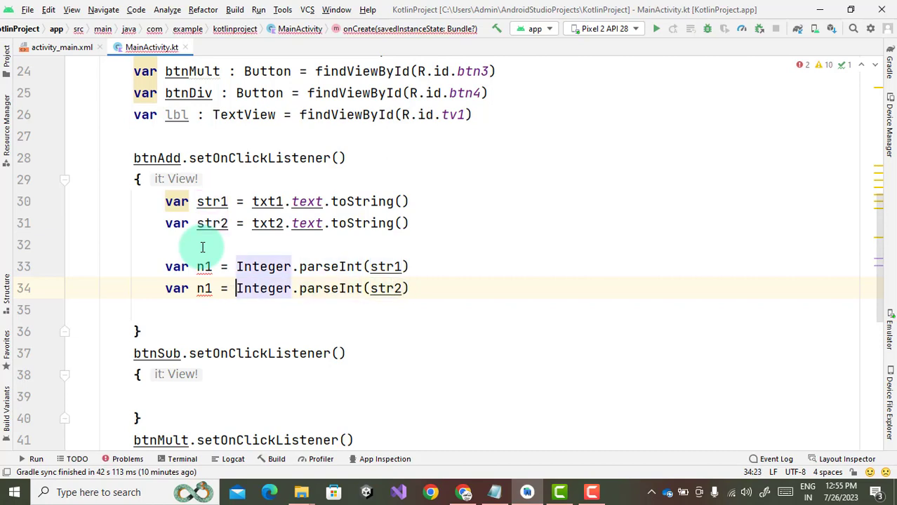
text(n)
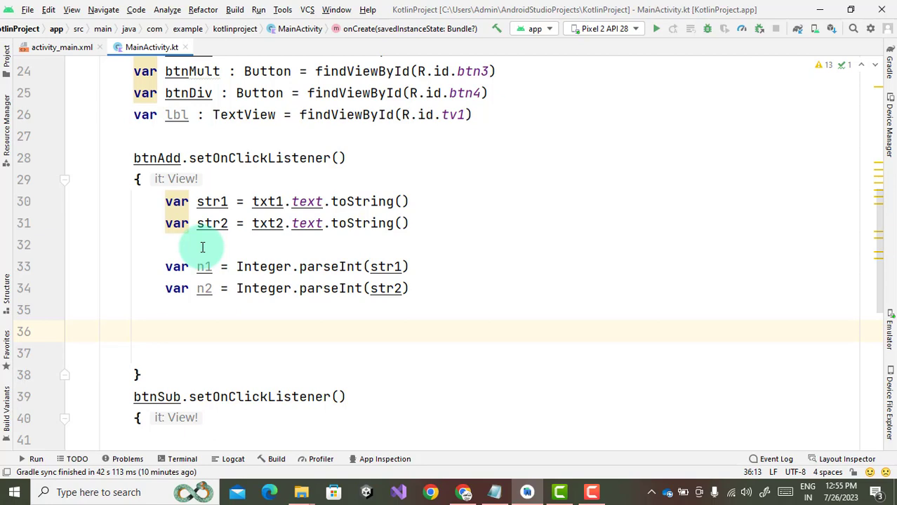
text(var)
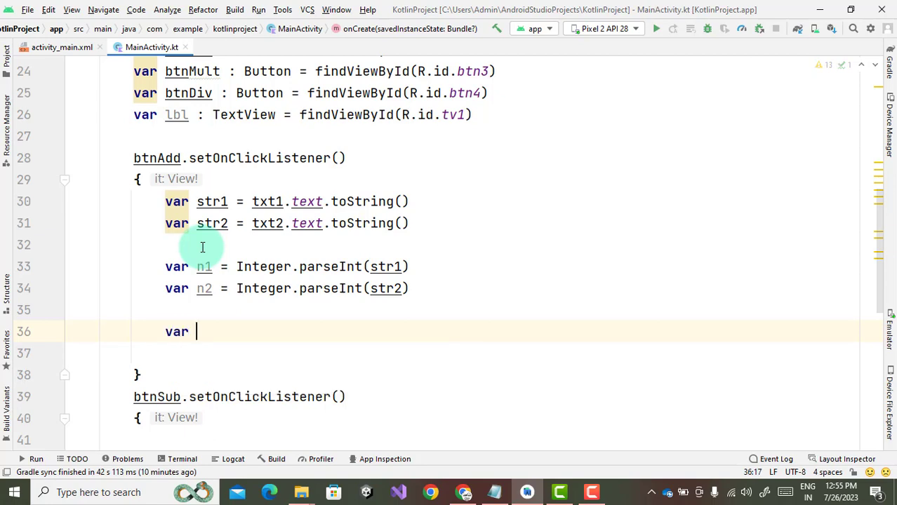
text(sum =)
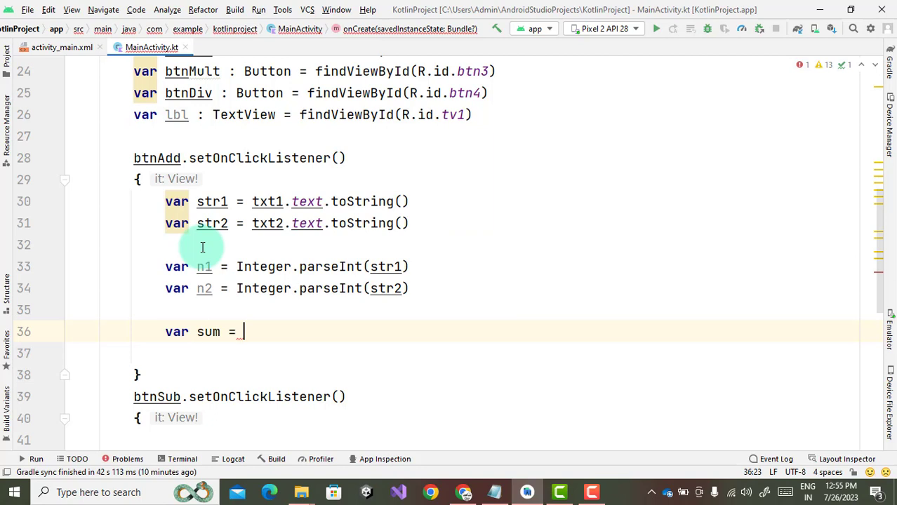
text(n1 + n2)
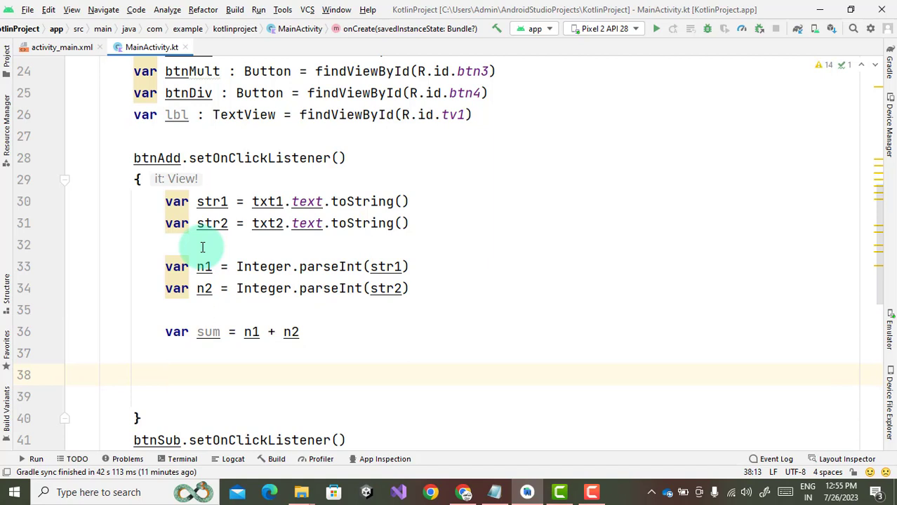
Step: Rename sum to ans and add lbl.setText("Addition =" + ans) in btnAdd's listener
text(lbl)
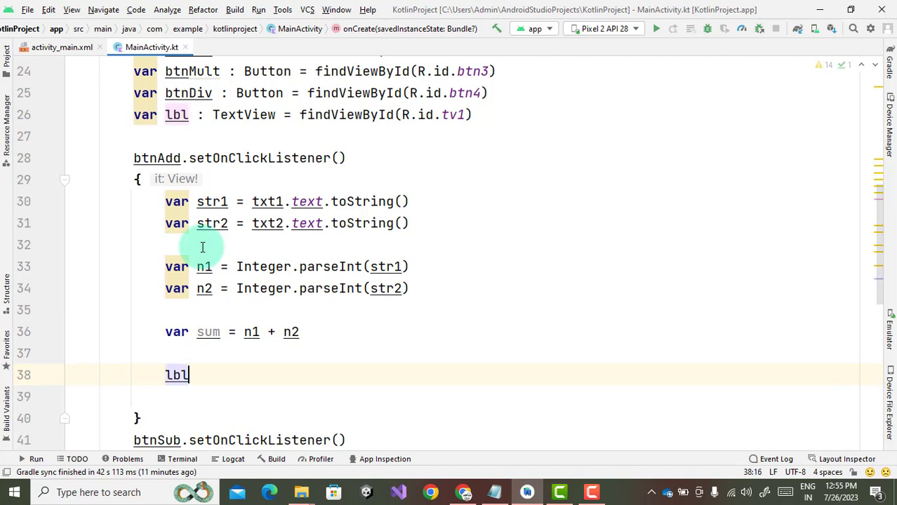
text(.setText(")
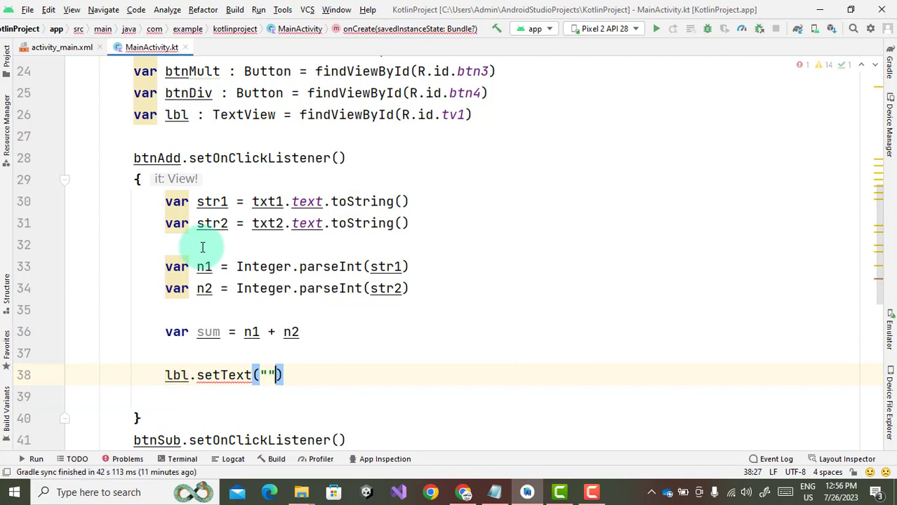
text(Addition =)
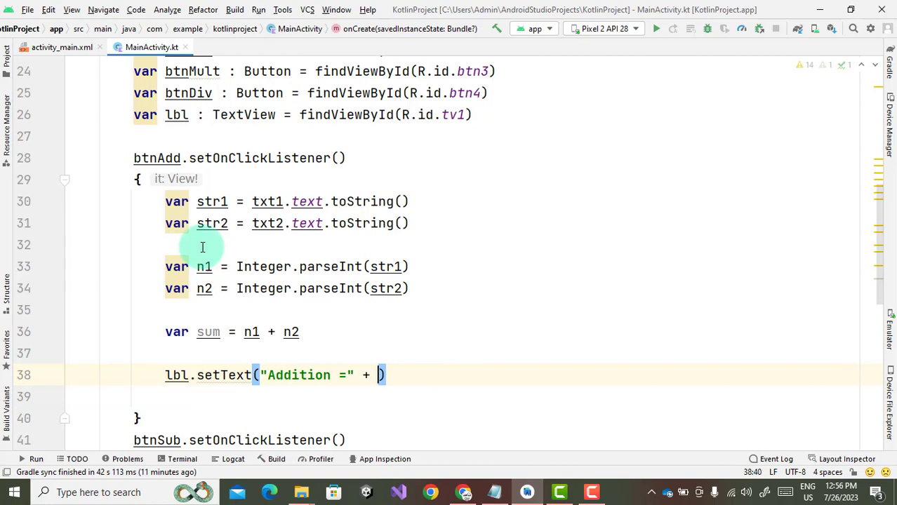
text(sum)
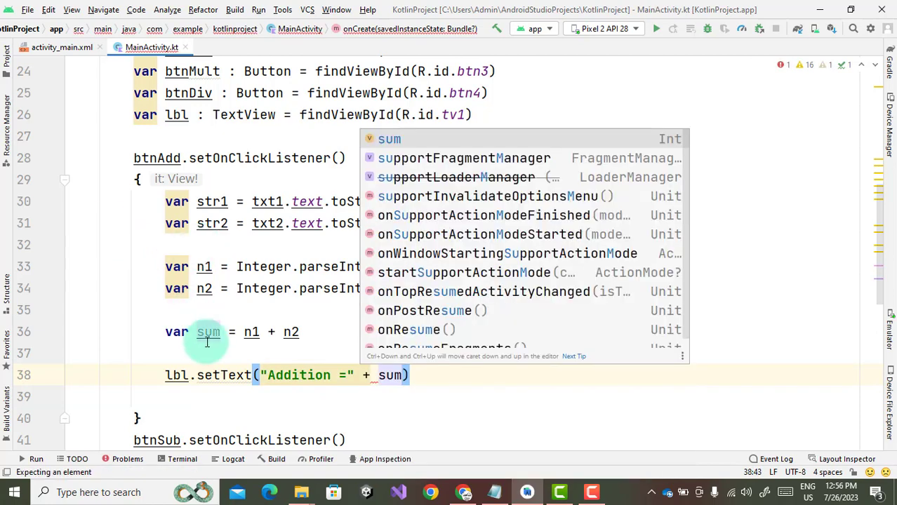
text(ans)
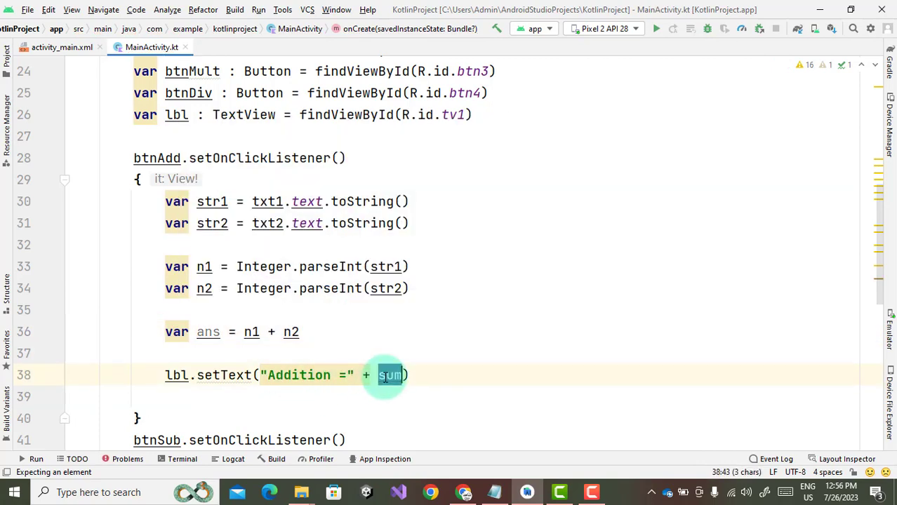
text(ans)
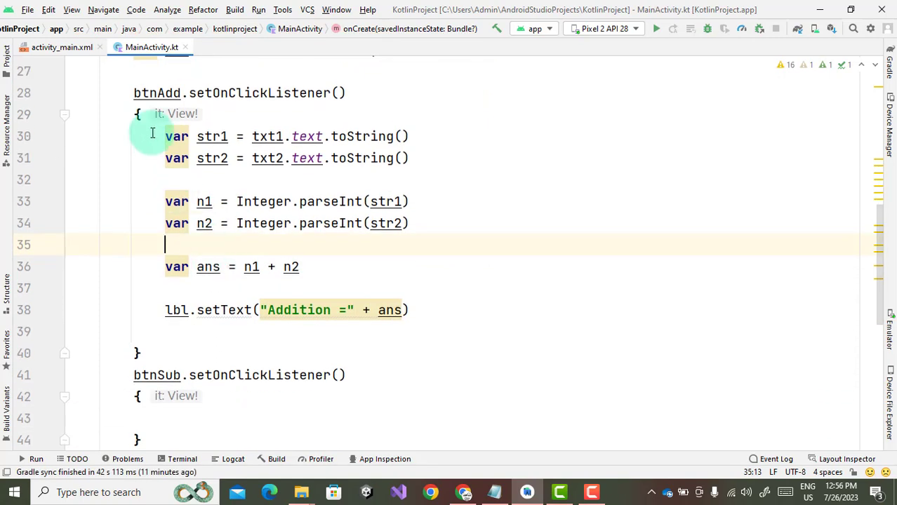
Step: Copy the addition code into btnSub, computing n1 - n2 with a "Subtraction =" label
drag(165, 136, 238, 180)
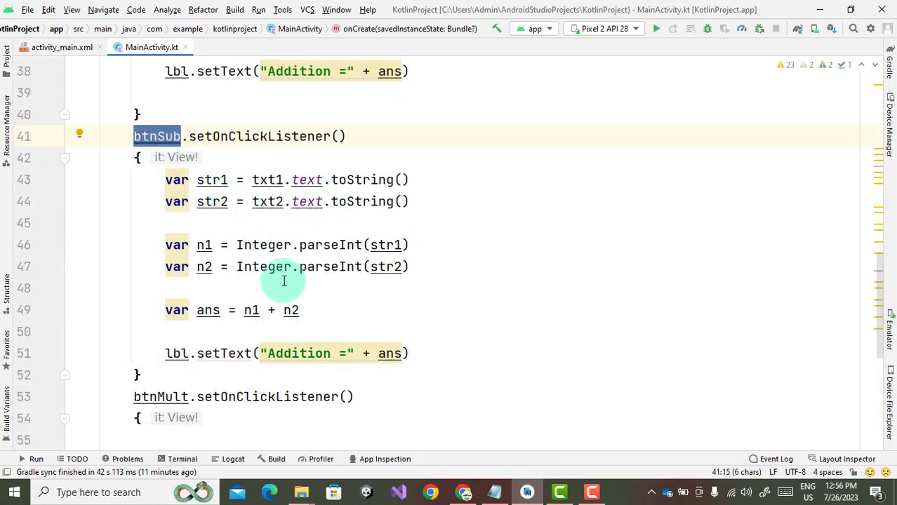
click(272, 310)
text(-)
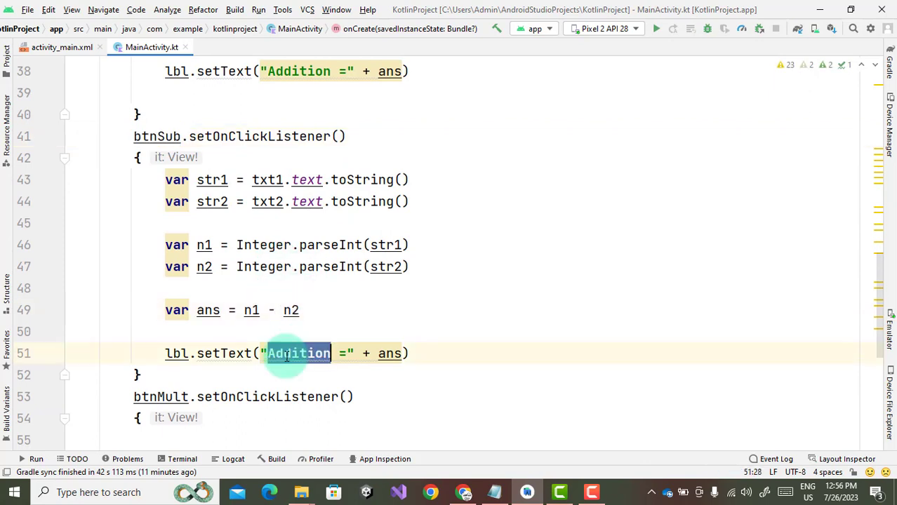
text(Subt)
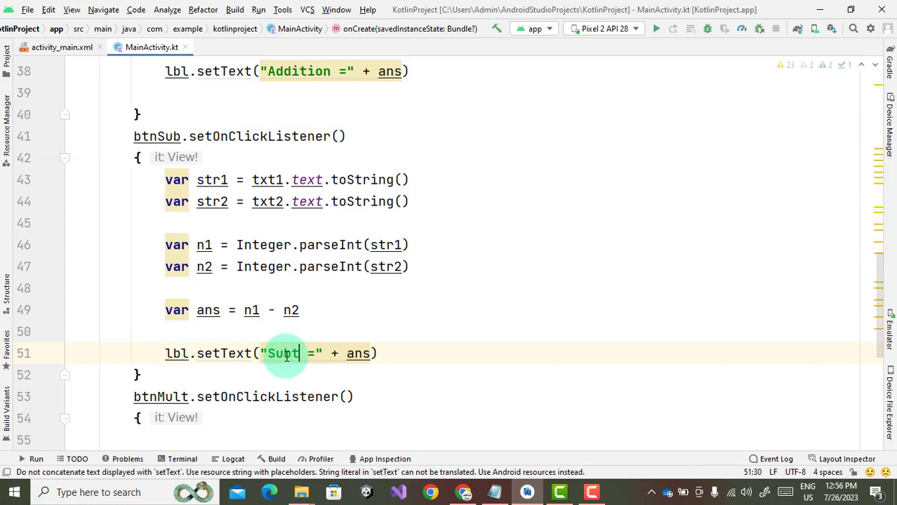
text(raction)
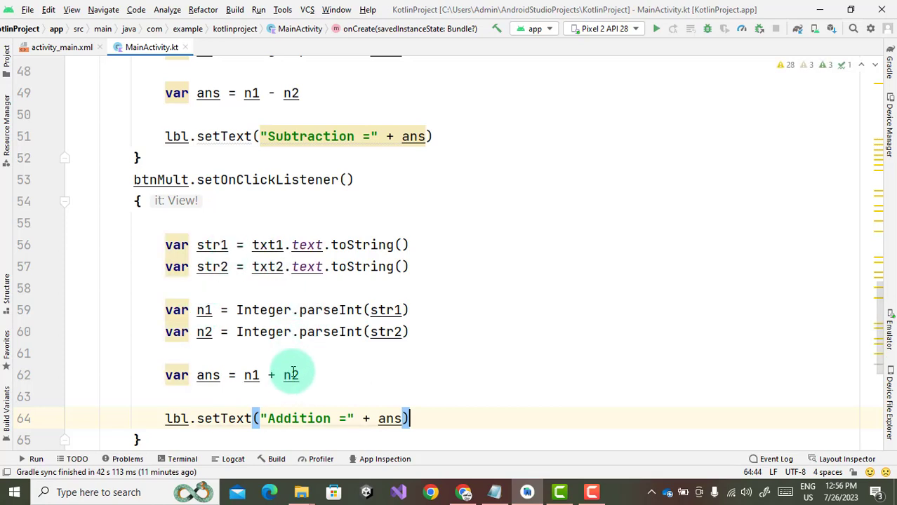
Step: Make btnMult and btnDiv compute n1 * n2 and n1 / n2, labelled Multiplication and Division
text(*)
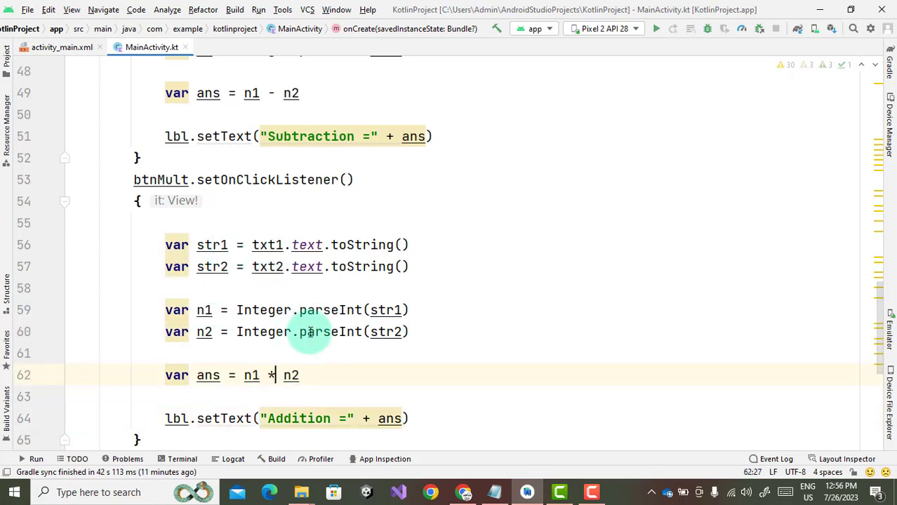
double_click(297, 353)
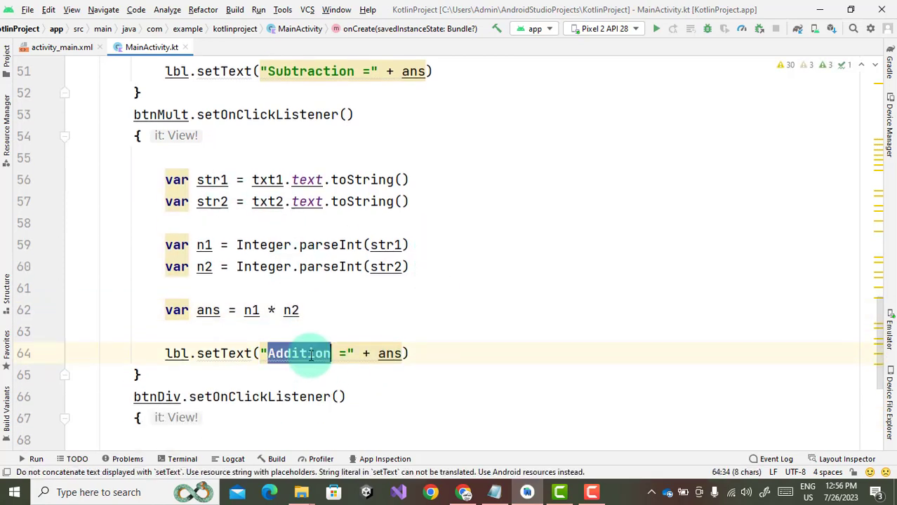
text(Mut)
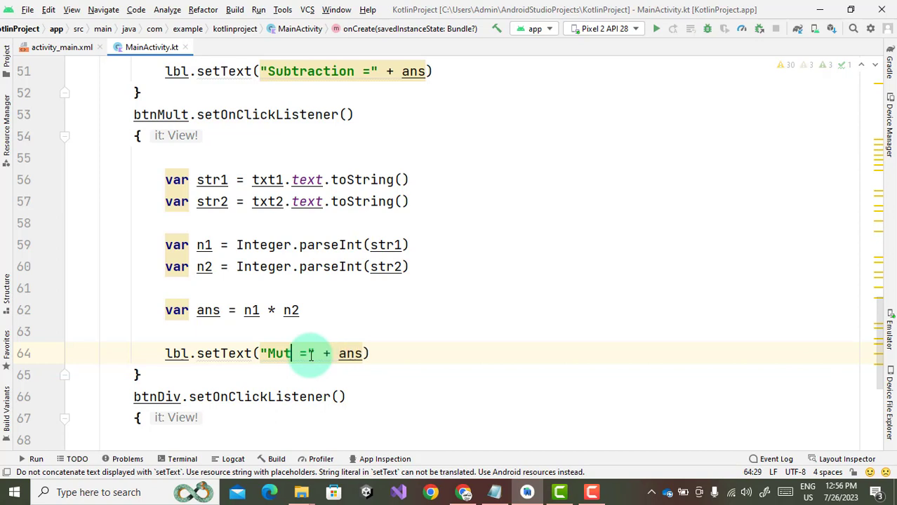
key(Backspace)
text(ltiplication)
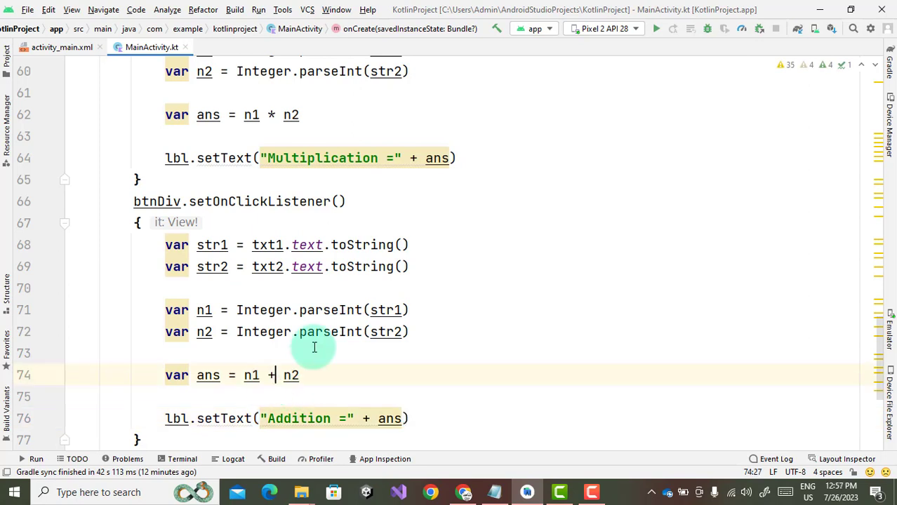
key(BackSpace)
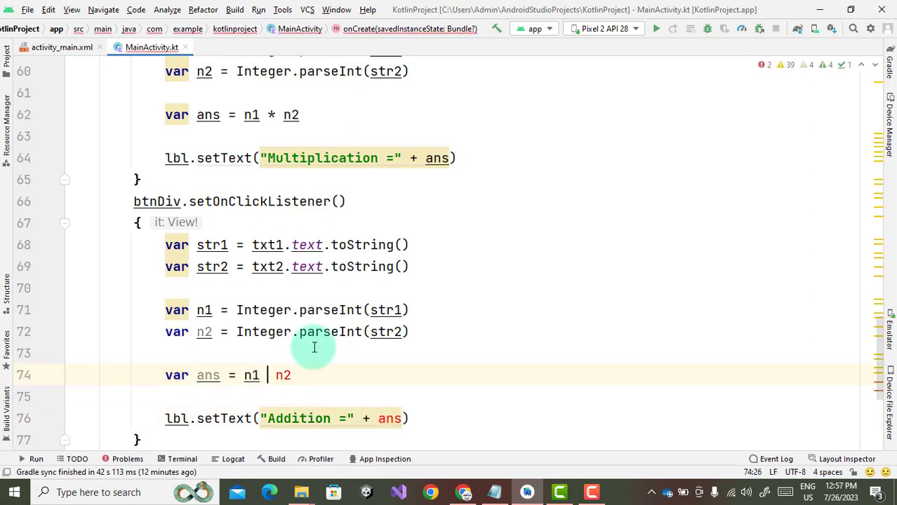
text(/)
click(287, 418)
text(Divis)
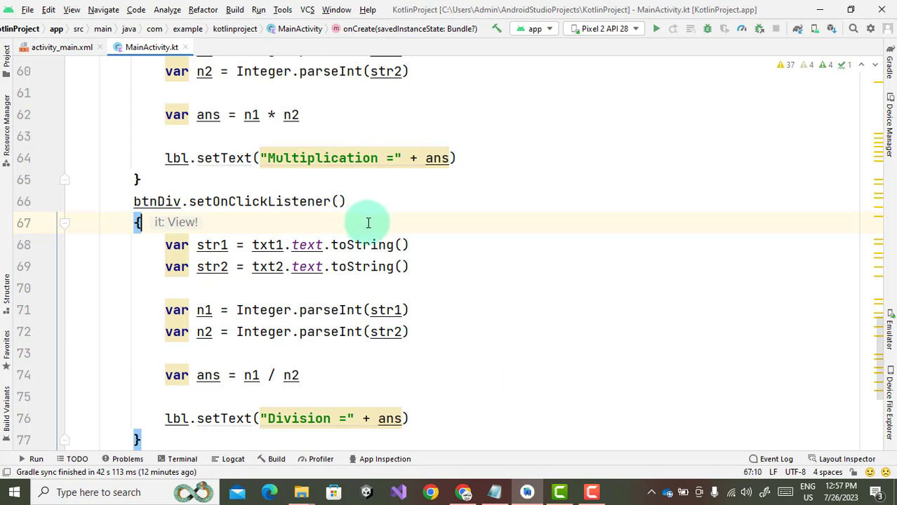
Step: Run the app on the Pixel 2 emulator to enter 12 and 6
scroll(down, 3)
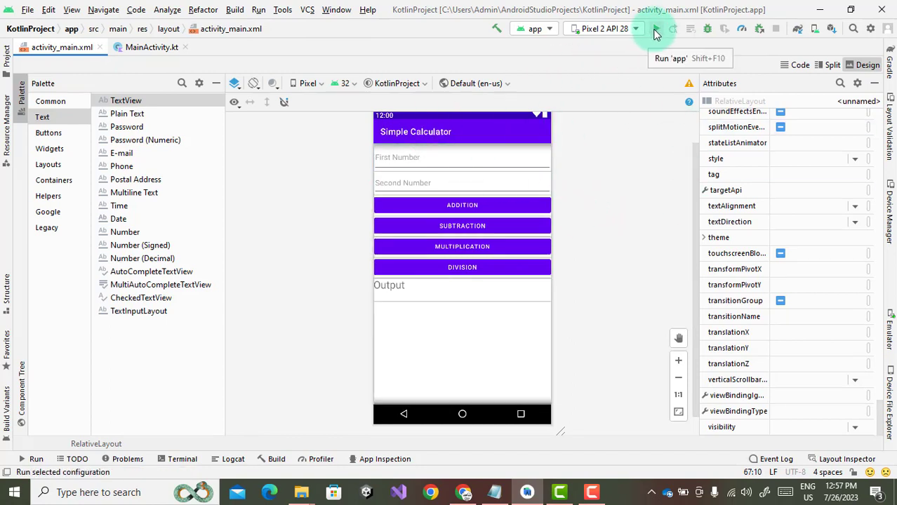
click(655, 29)
text(6)
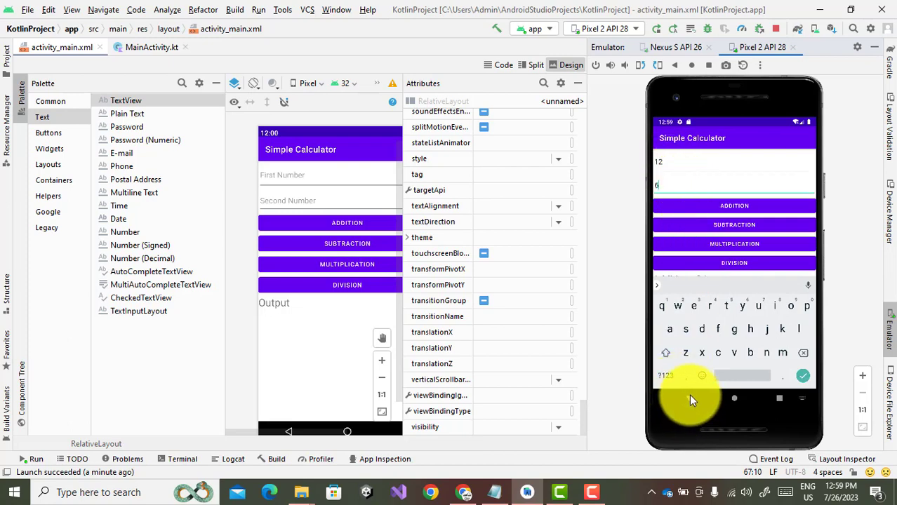
Step: Hide the keyboard and tap MULTIPLICATION and DIVISION, showing 72 and then Division =2
click(734, 205)
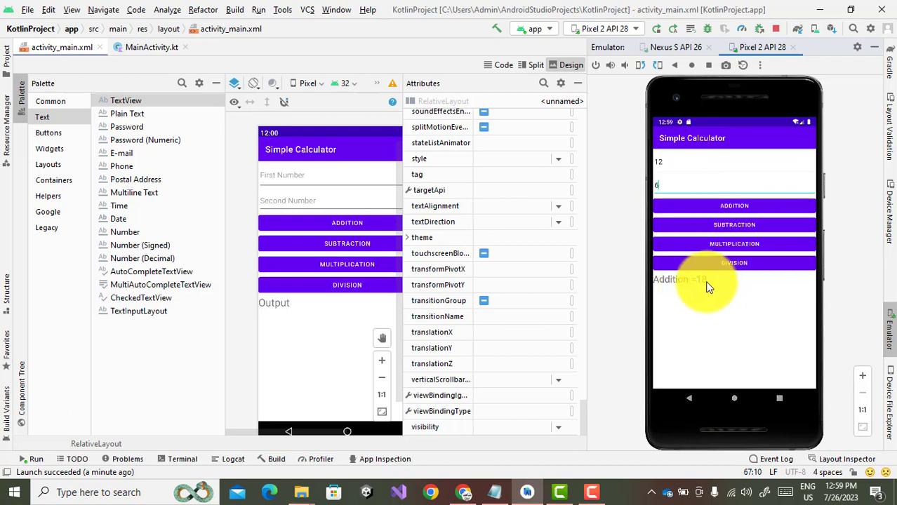
click(734, 243)
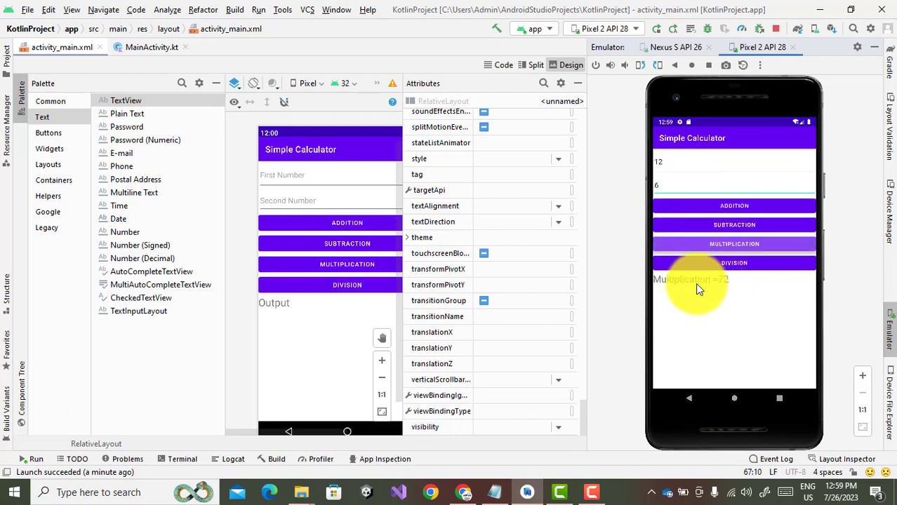
click(734, 262)
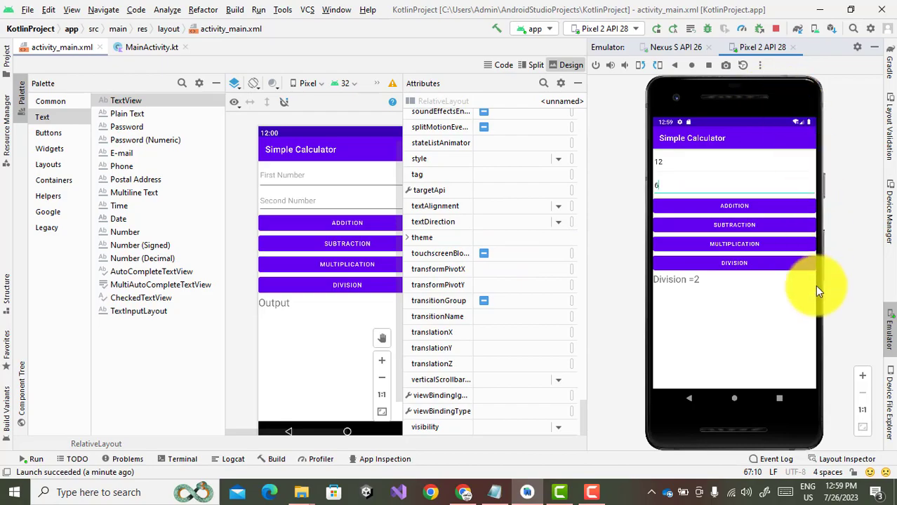
mouse_move(626, 150)
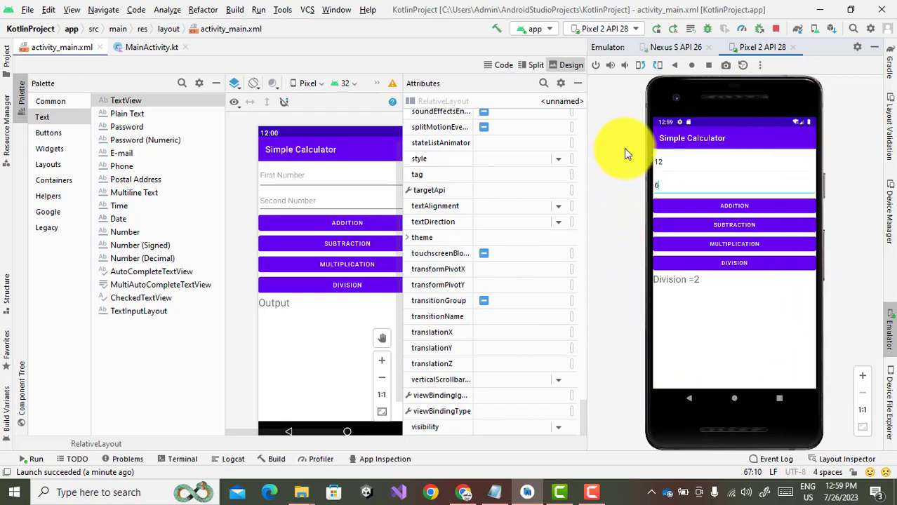